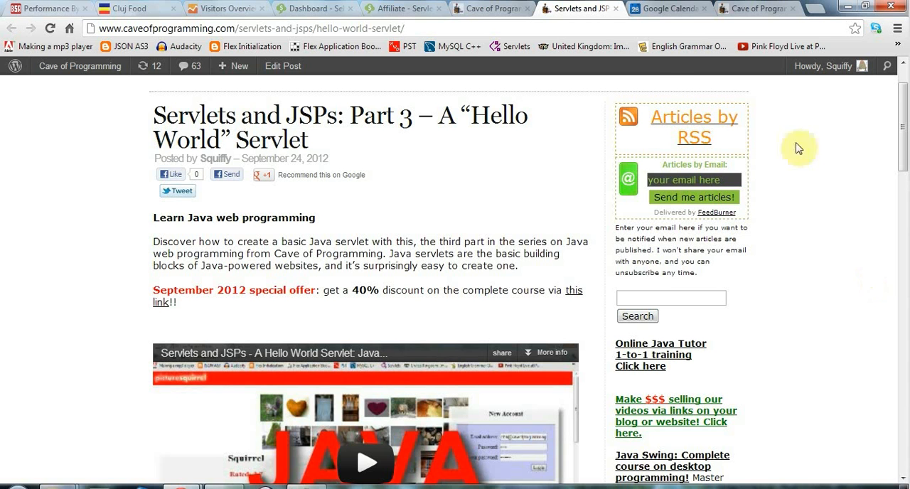
# Bring up the Notepad list of required installs: JDK, JRE, Eclipse IDE, ADT plugin, Android SDK
pyautogui.click(491, 9)
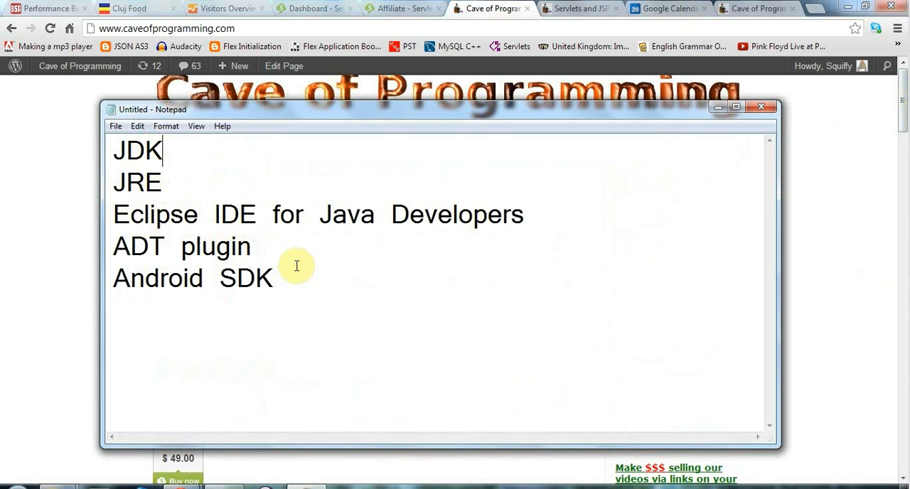
pyautogui.moveTo(559, 239)
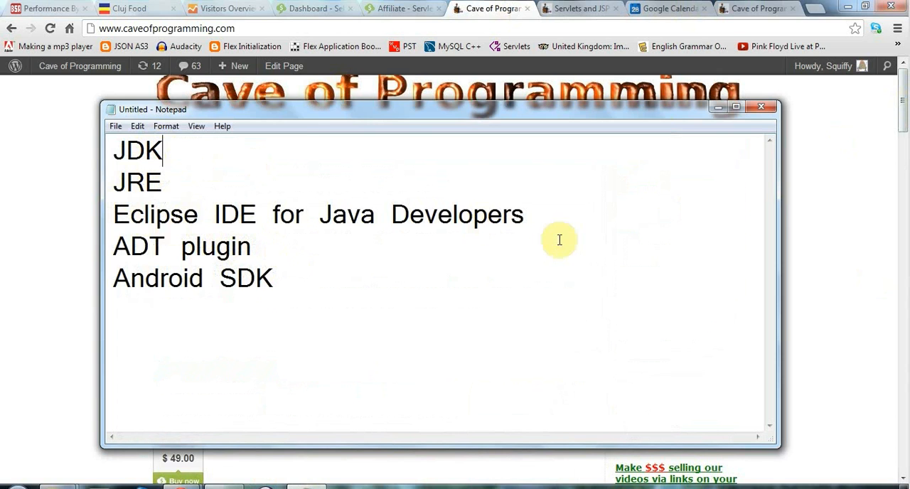
# Search Google for 'android eclipse' and go to the ADT Plugin result
pyautogui.click(760, 8)
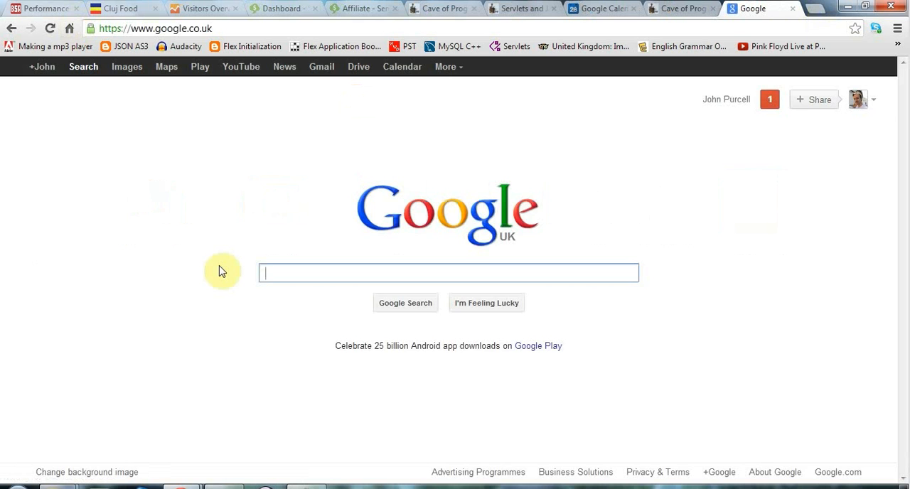
pyautogui.write('android eclipse')
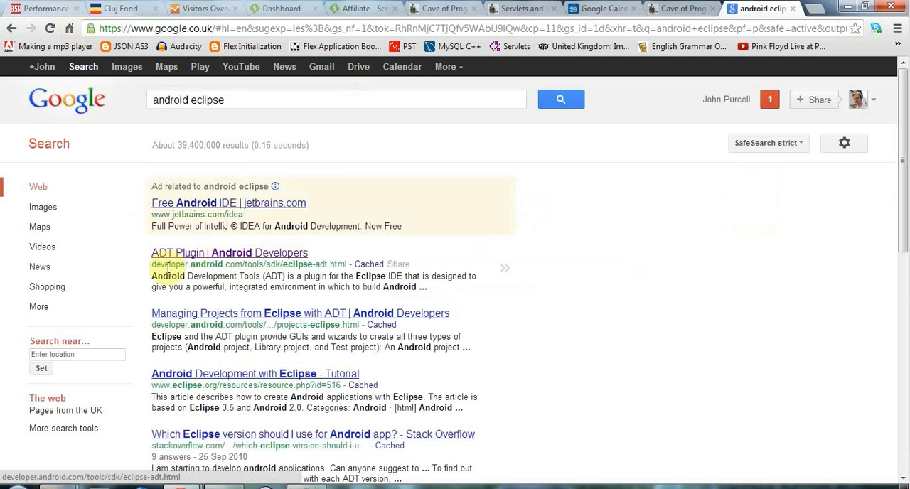
pyautogui.click(229, 253)
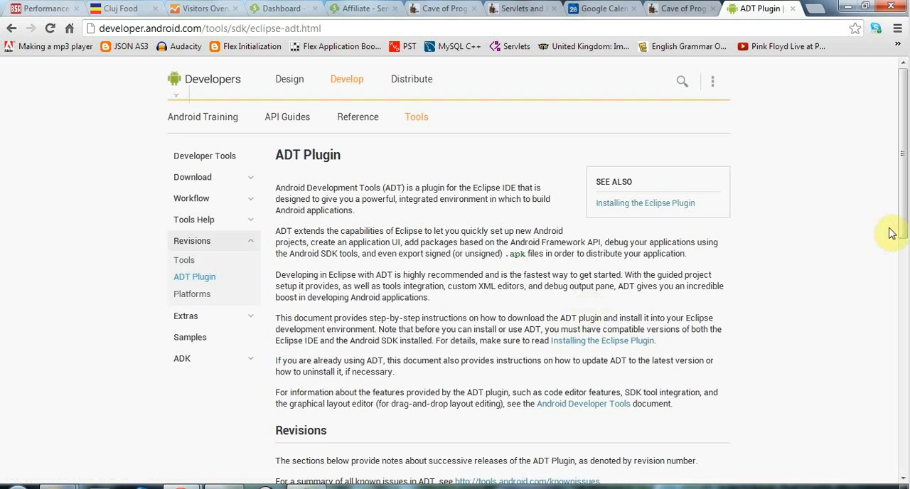
# Navigate from Installing the Eclipse Plugin to the Android SDK system requirements
pyautogui.click(644, 202)
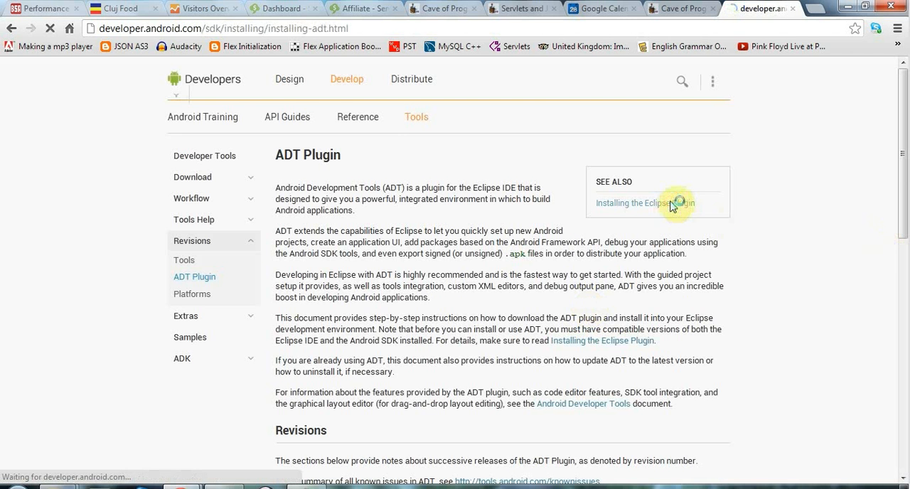
pyautogui.click(633, 202)
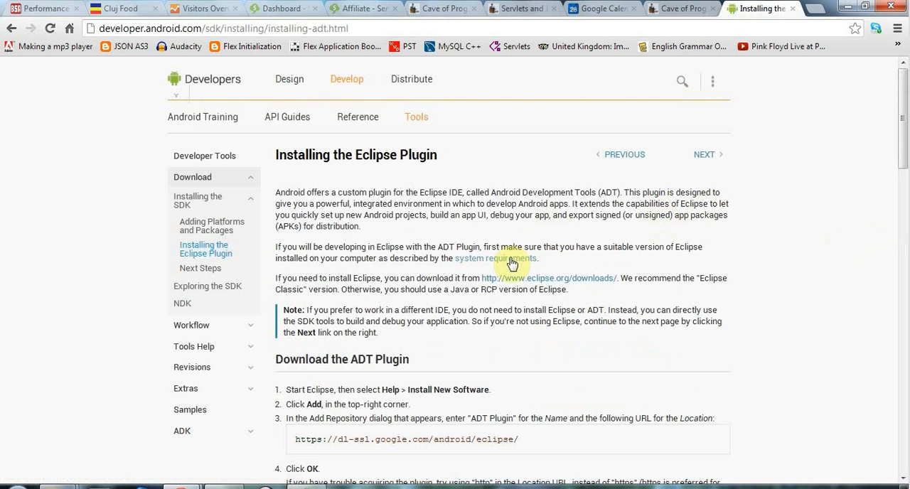
pyautogui.click(495, 259)
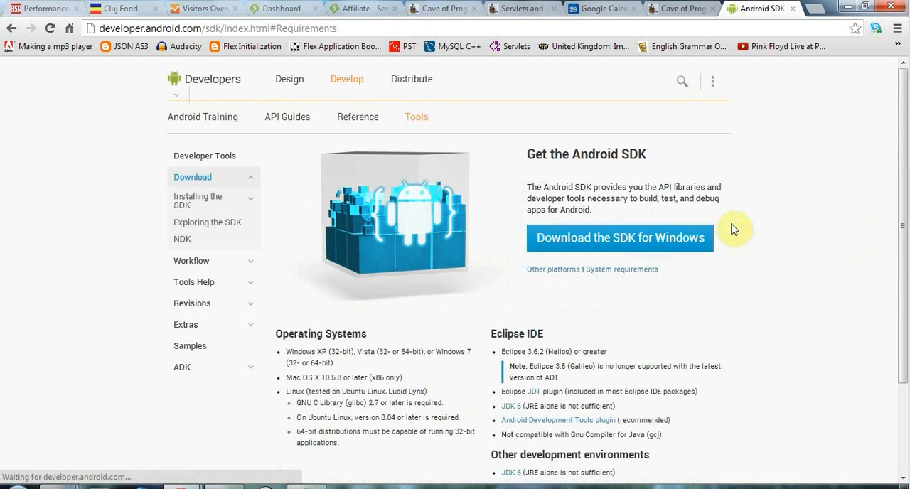
pyautogui.scroll(-3)
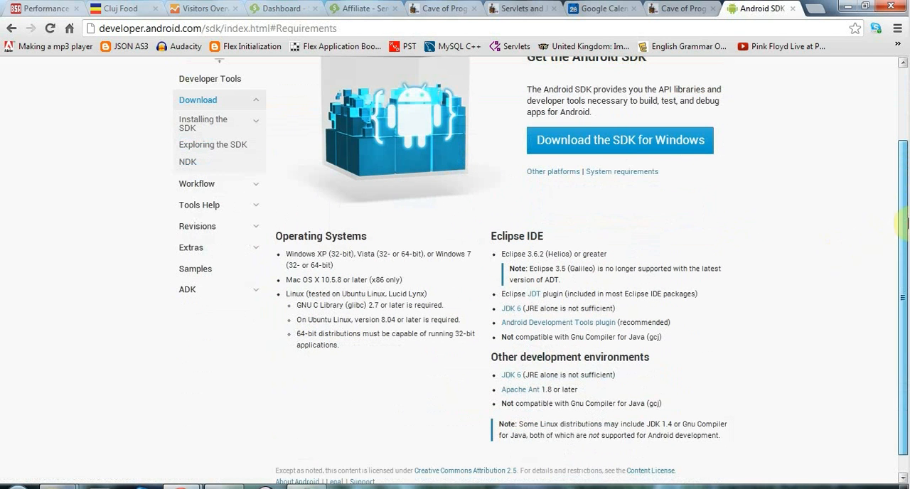
pyautogui.moveTo(503, 311)
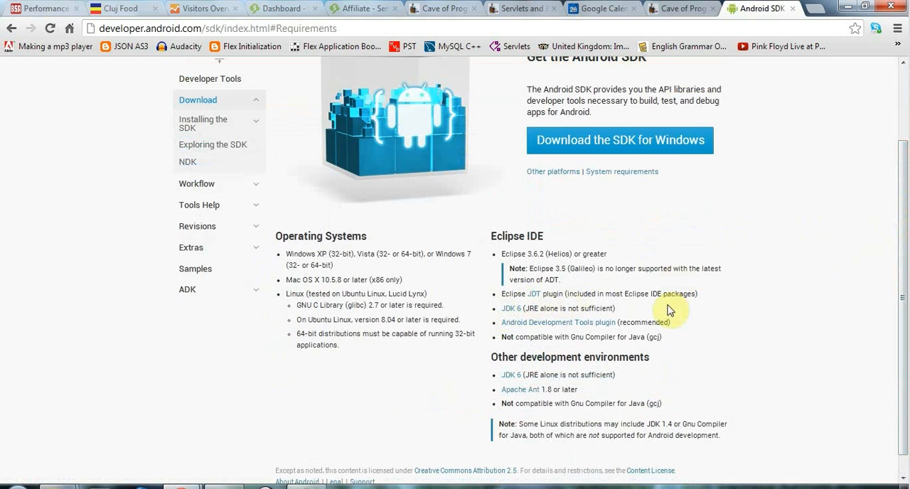
pyautogui.moveTo(722, 320)
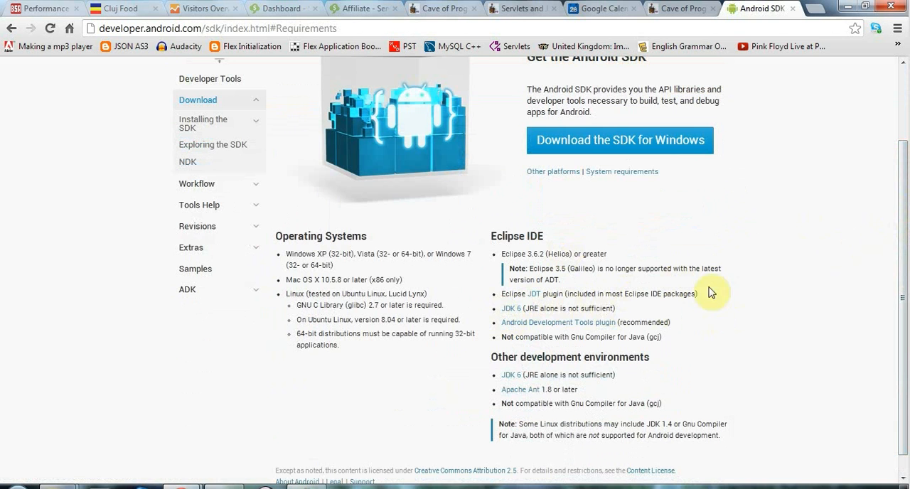
pyautogui.moveTo(825, 7)
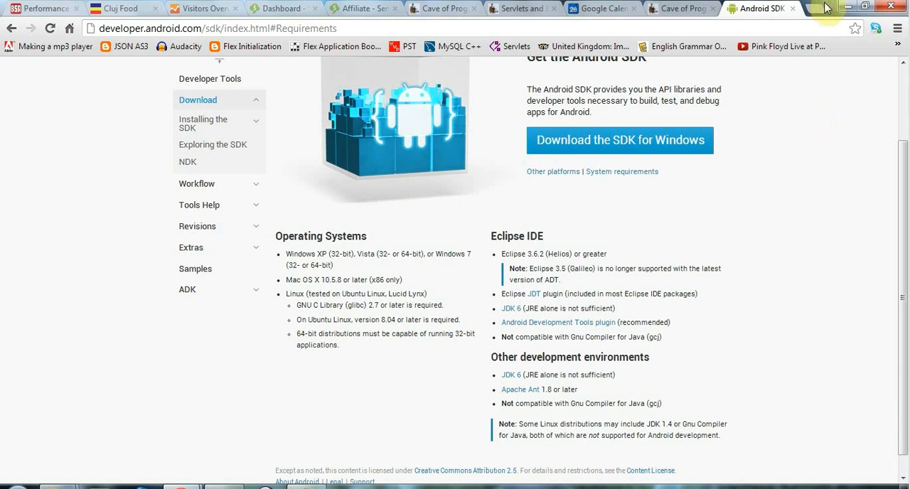
# Search Google for 'jdk 6' and go to Oracle's Java SE Downloads result
pyautogui.click(803, 9)
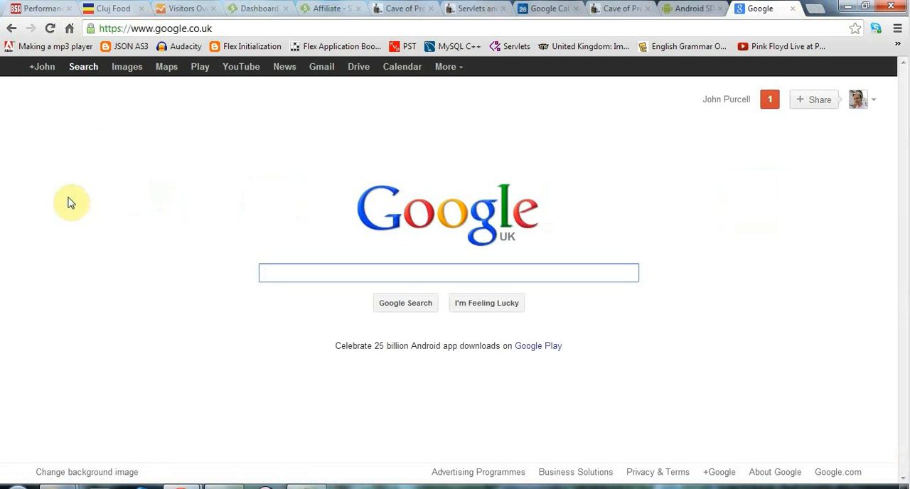
pyautogui.write('jdk 6')
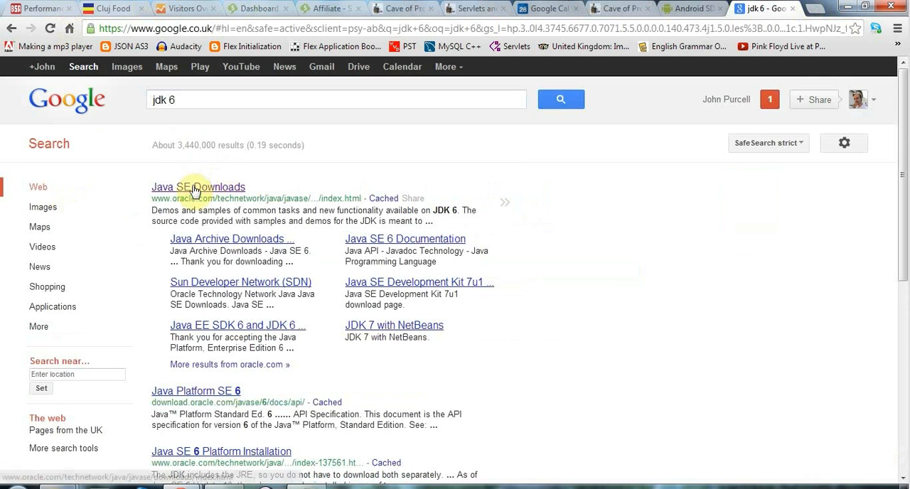
pyautogui.click(198, 188)
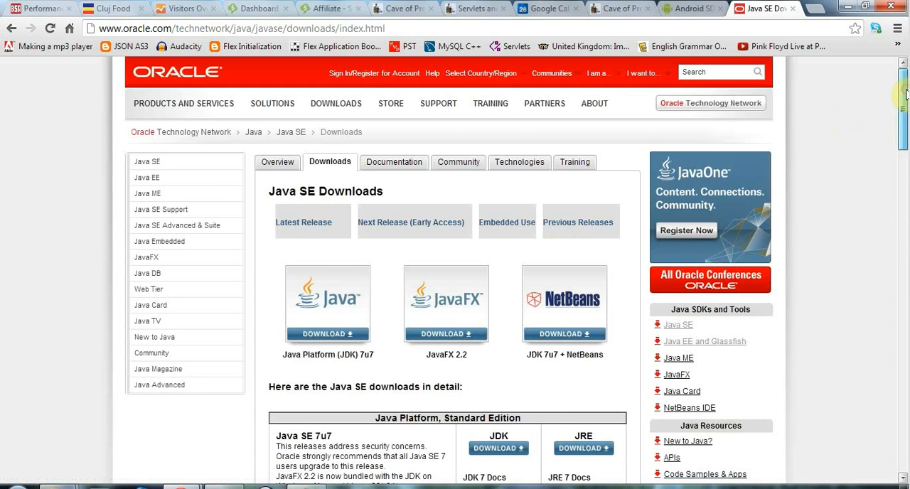
# Scroll the downloads page to the Java SE 6 Update 35 JDK entry
pyautogui.scroll(-3)
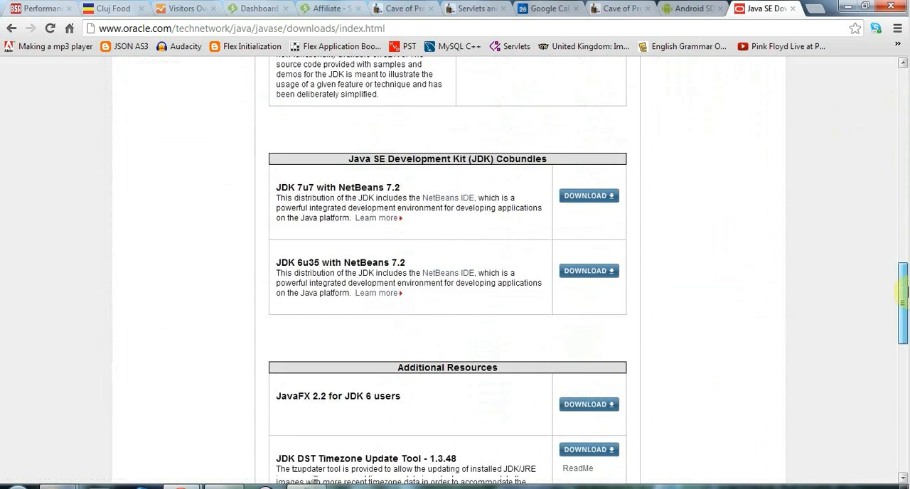
pyautogui.scroll(-3)
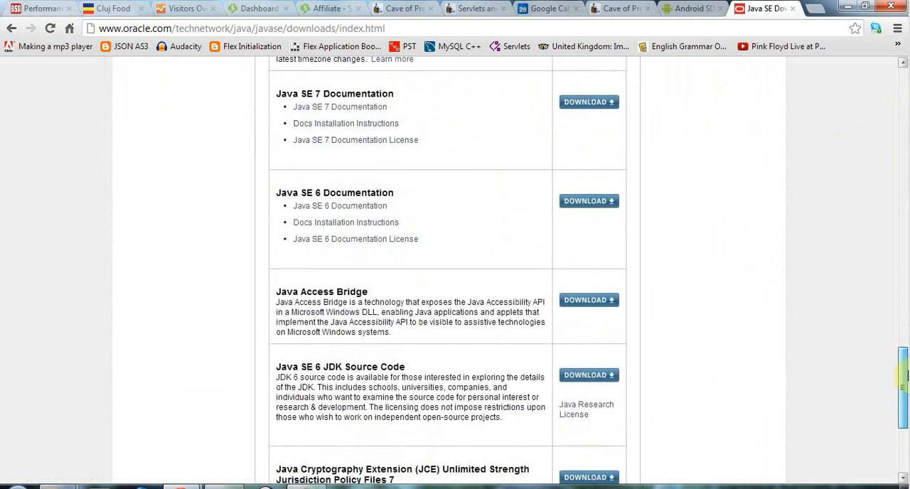
pyautogui.scroll(-3)
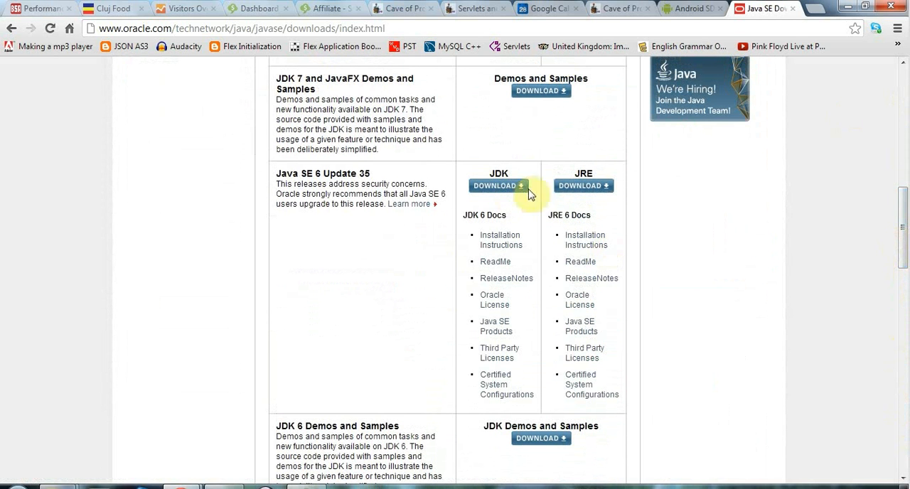
pyautogui.moveTo(714, 219)
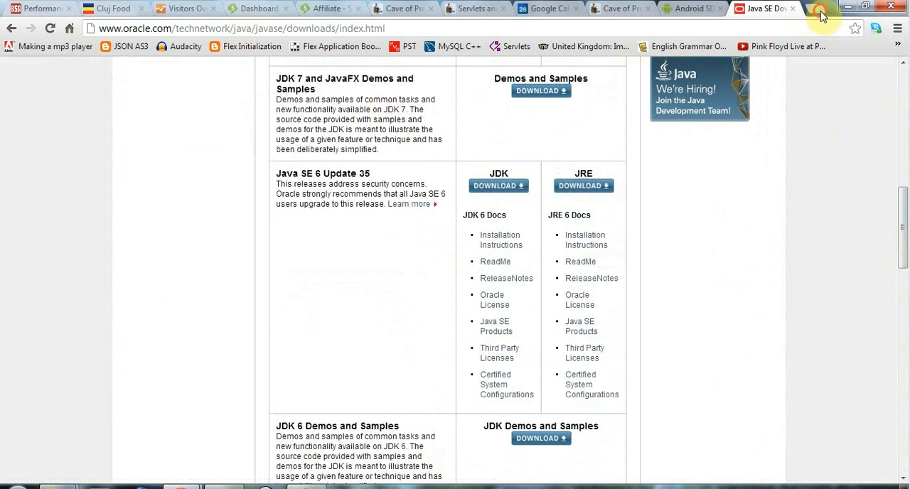
# Search Google for 'eclipse', reach eclipse.org's Downloads page listing Eclipse IDE for Java Developers
pyautogui.click(808, 8)
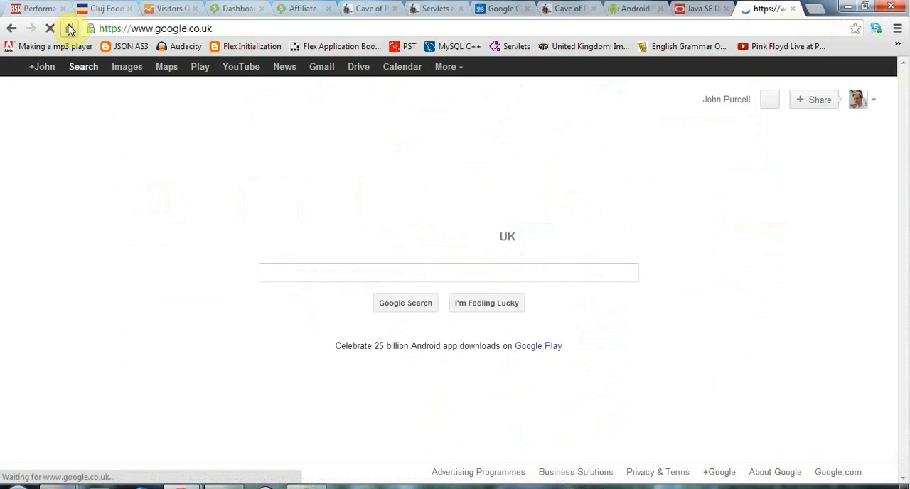
pyautogui.write('eclipse')
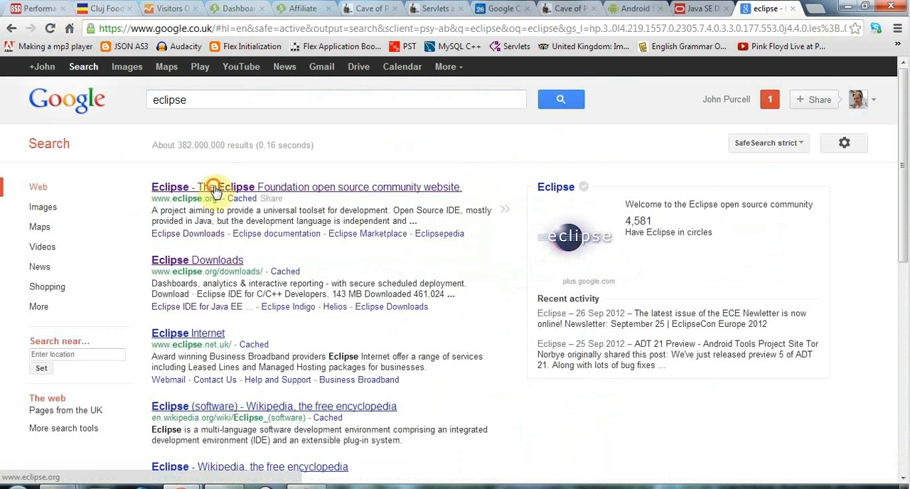
pyautogui.click(192, 187)
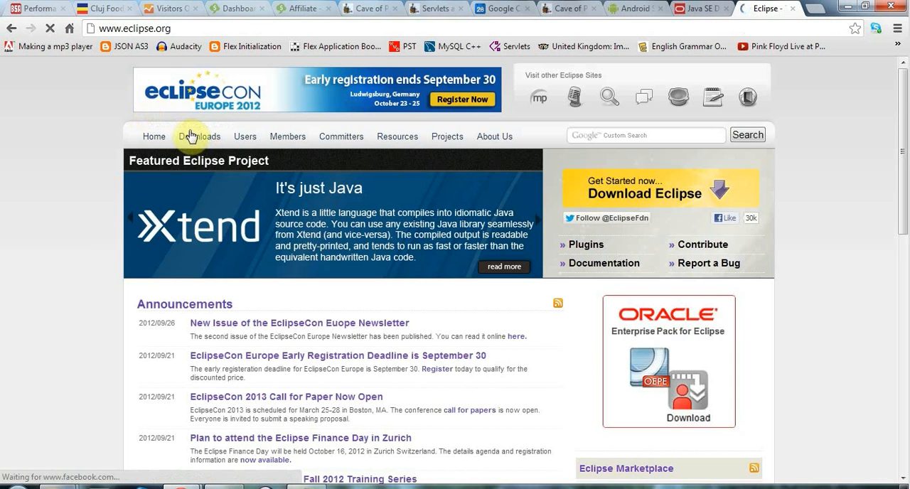
pyautogui.click(199, 137)
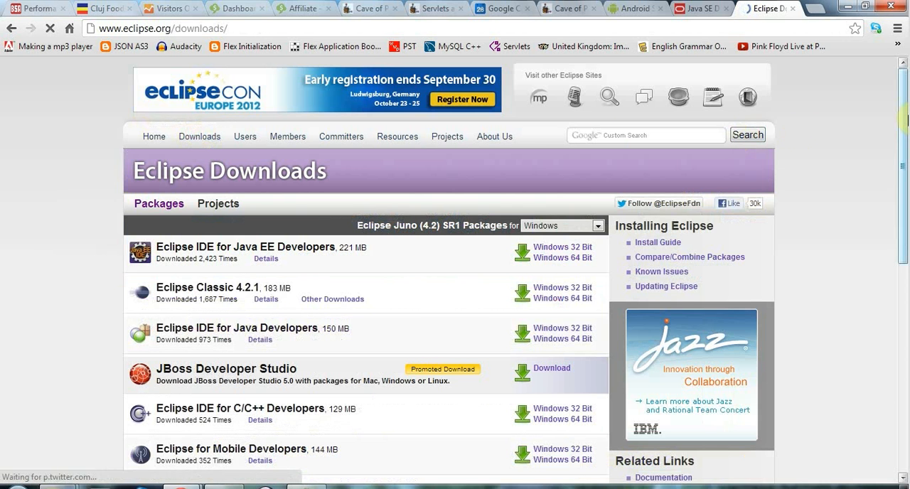
pyautogui.scroll(-3)
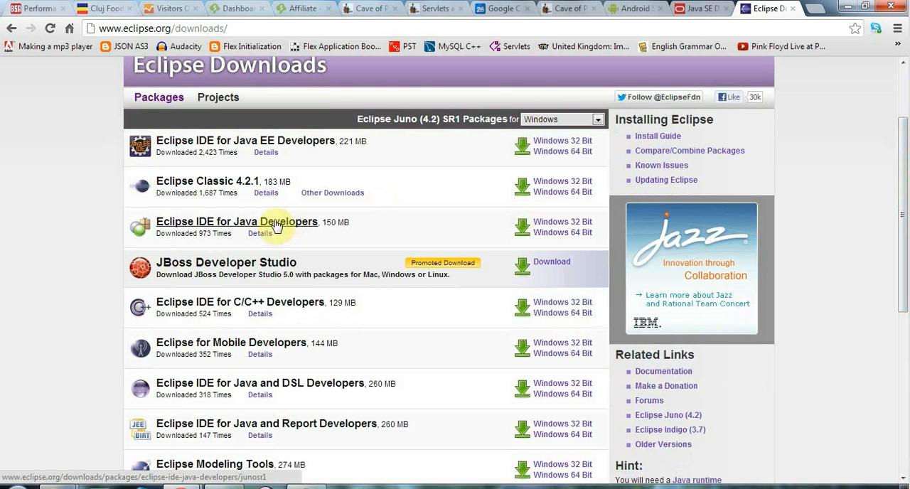
pyautogui.moveTo(57, 235)
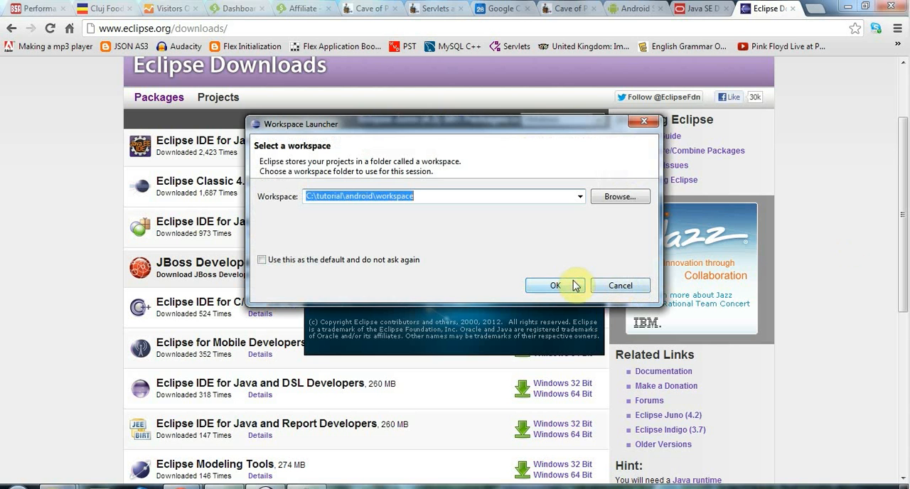
# Accept Eclipse's suggested workspace folder and return to the browser's Eclipse Downloads page
pyautogui.click(555, 284)
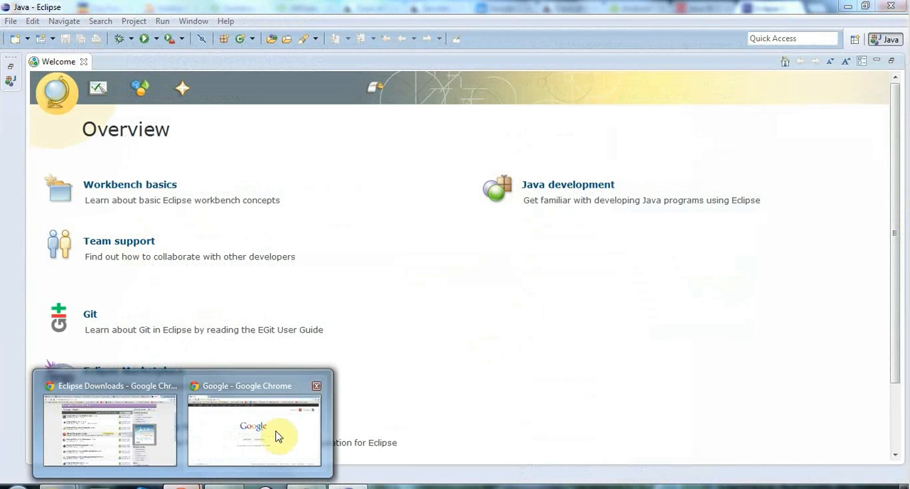
pyautogui.click(253, 430)
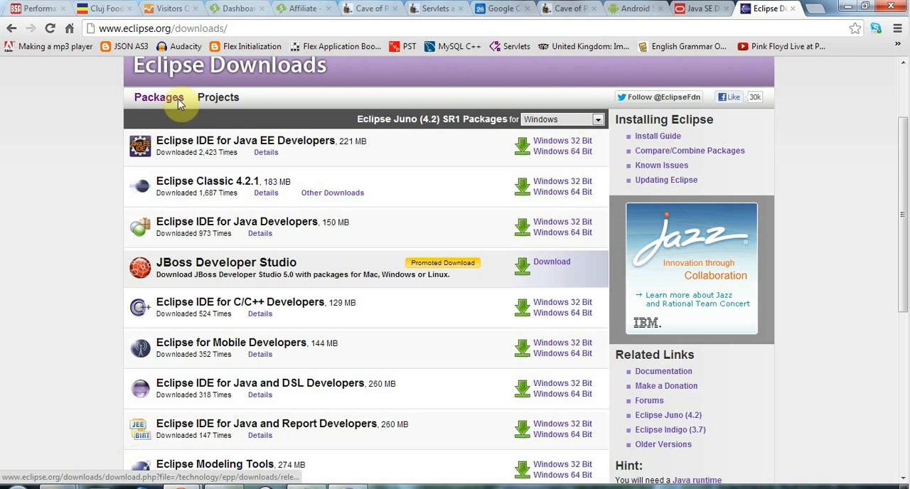
pyautogui.click(635, 8)
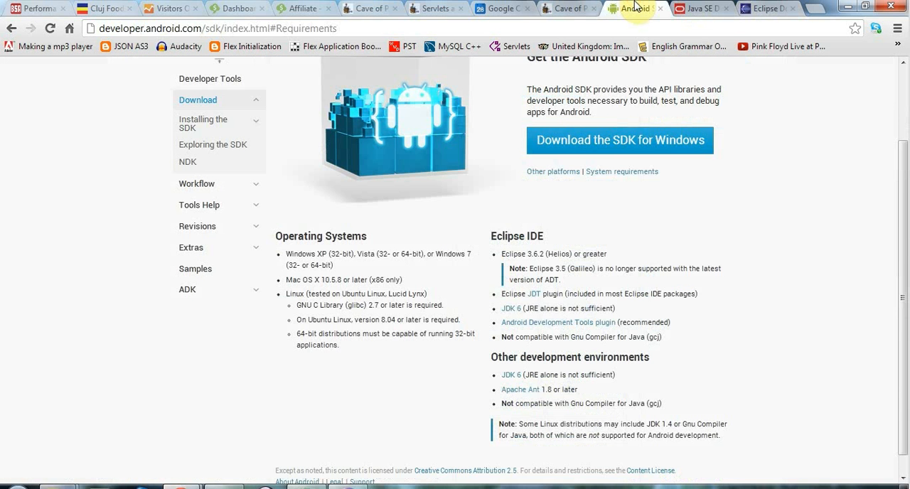
pyautogui.moveTo(813, 207)
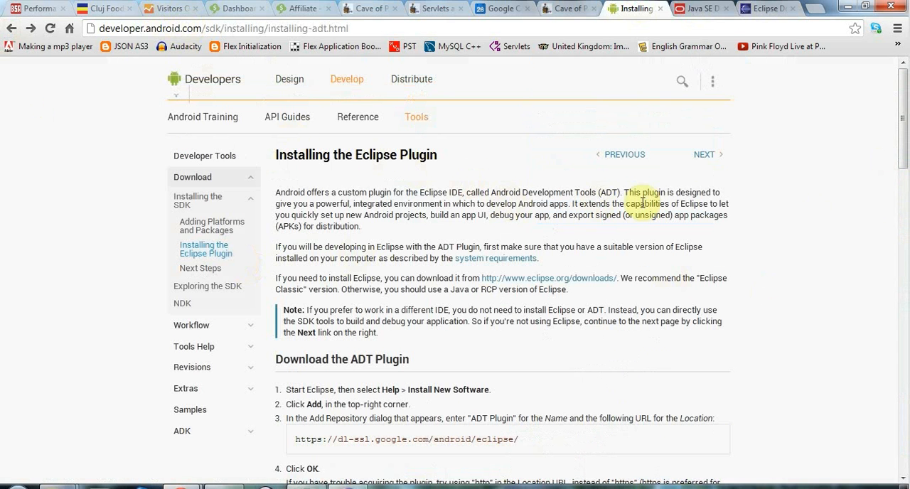
pyautogui.scroll(-3)
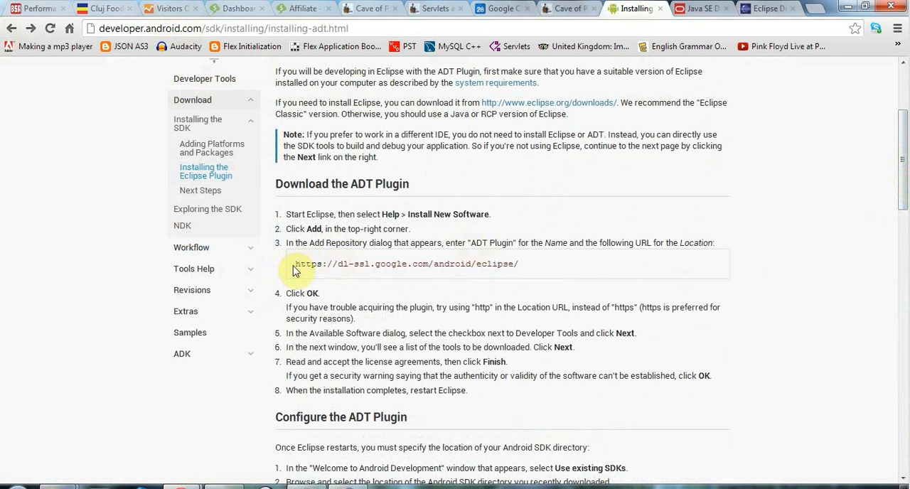
pyautogui.moveTo(296, 265); pyautogui.dragTo(520, 265)
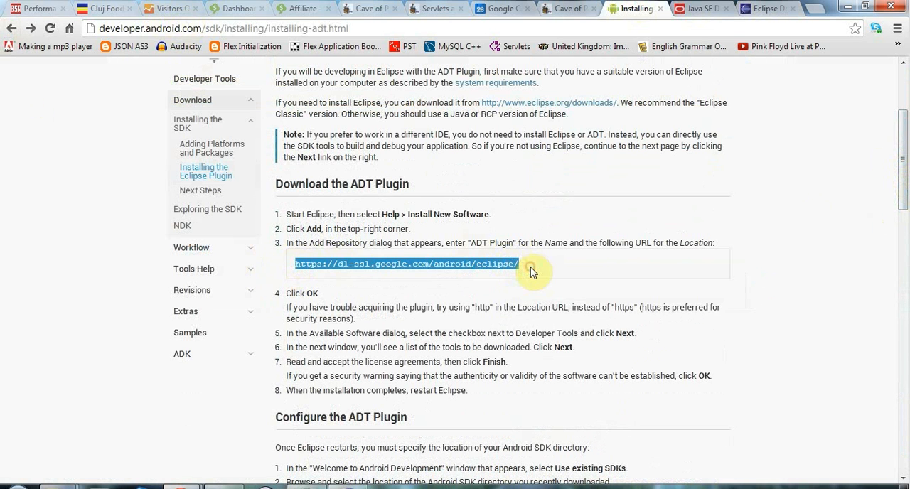
pyautogui.moveTo(716, 312)
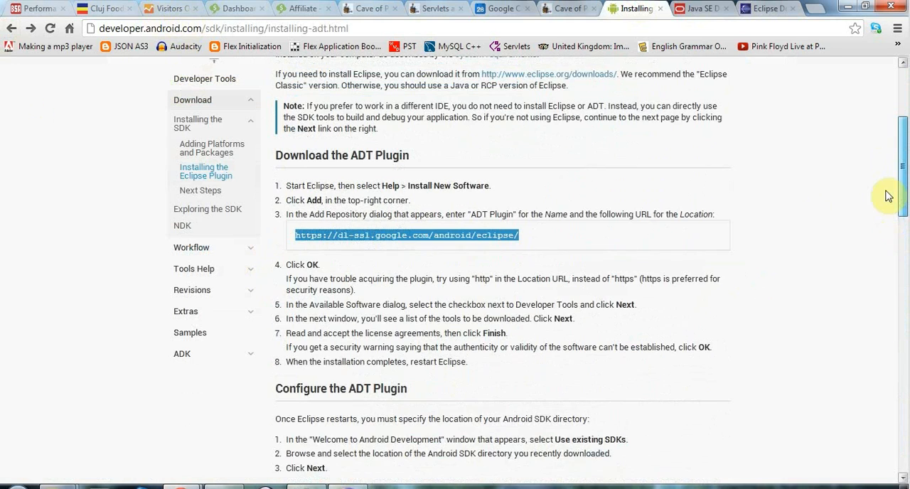
# Copy the selected ADT repository address via the context menu
pyautogui.scroll(-3)
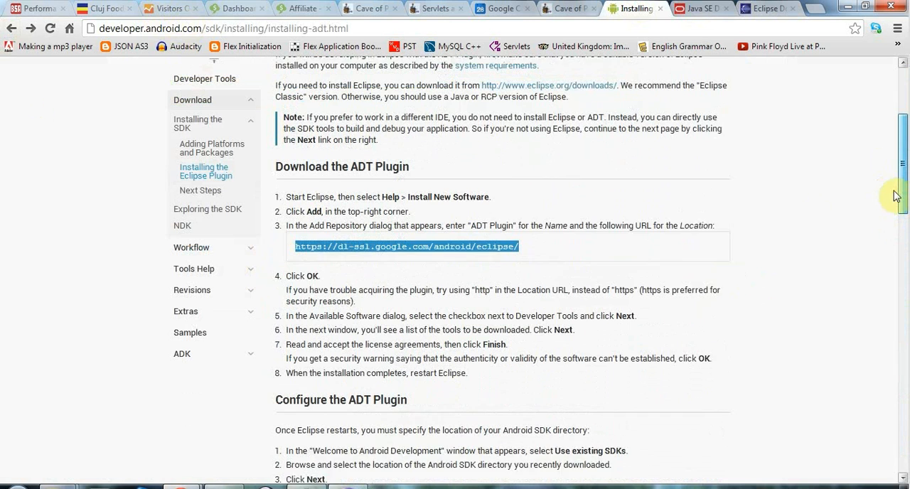
pyautogui.scroll(-3)
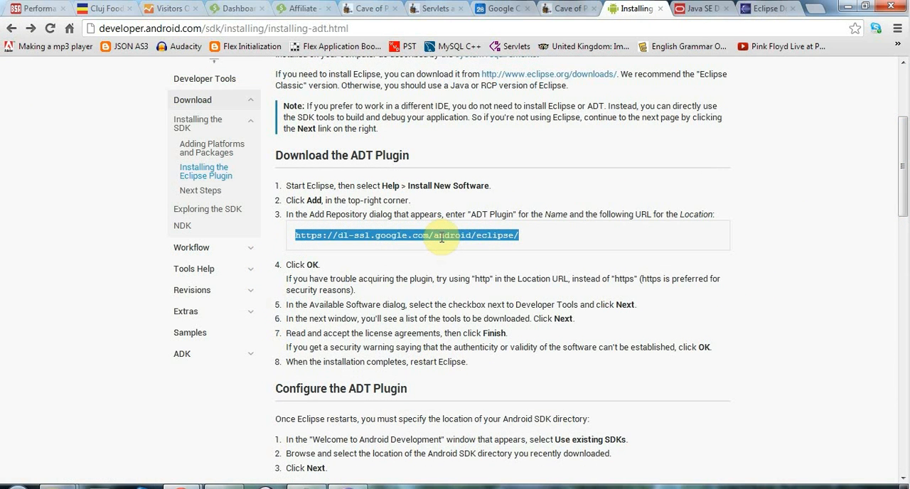
pyautogui.rightClick(441, 238)
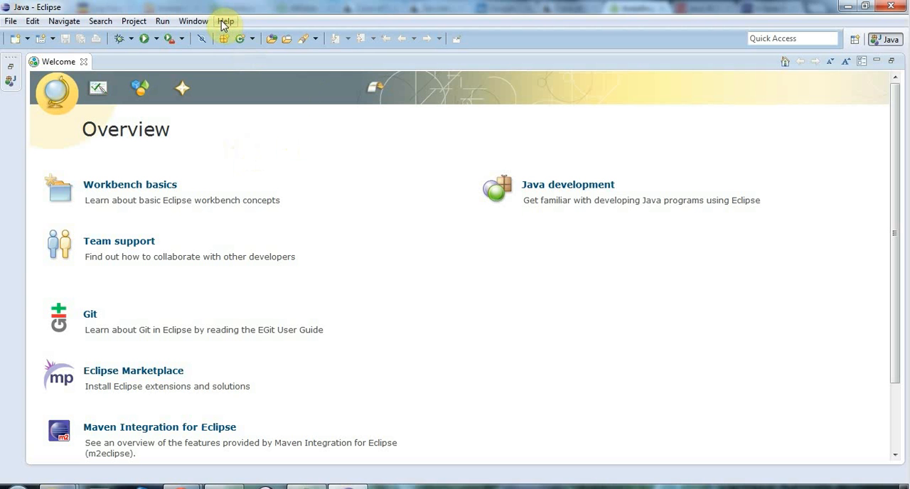
pyautogui.moveTo(193, 20)
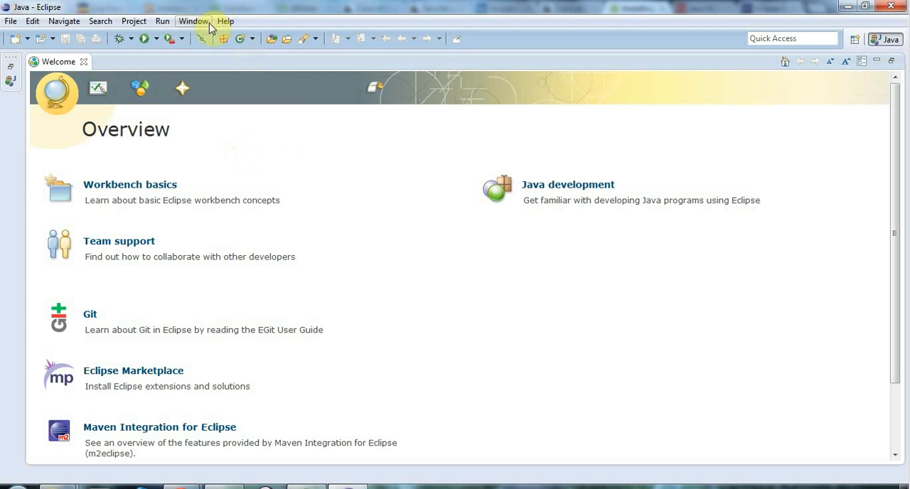
# Via Help > Install New Software, add a repository named 'Android' at the ADT plugin URL
pyautogui.click(225, 20)
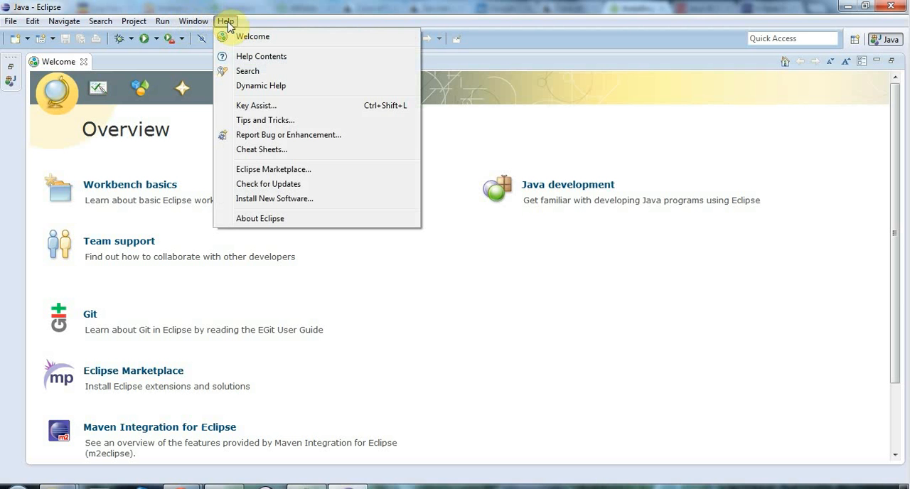
pyautogui.moveTo(253, 153)
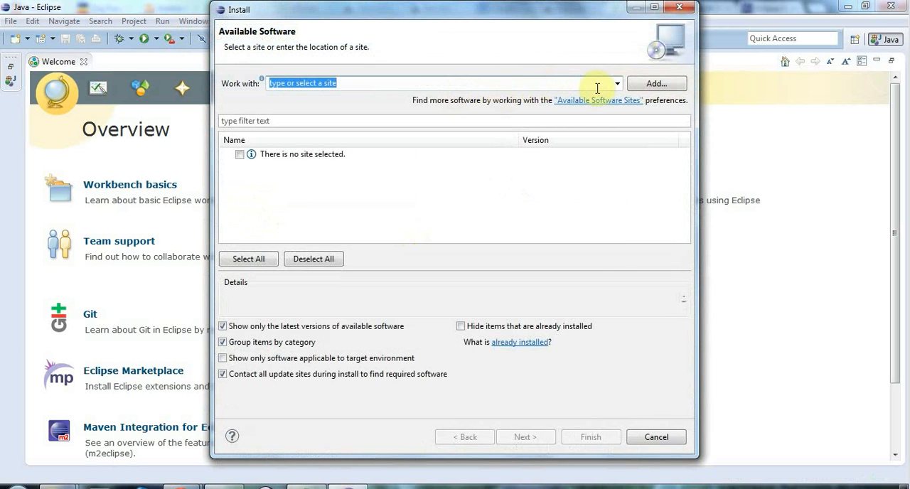
pyautogui.click(654, 82)
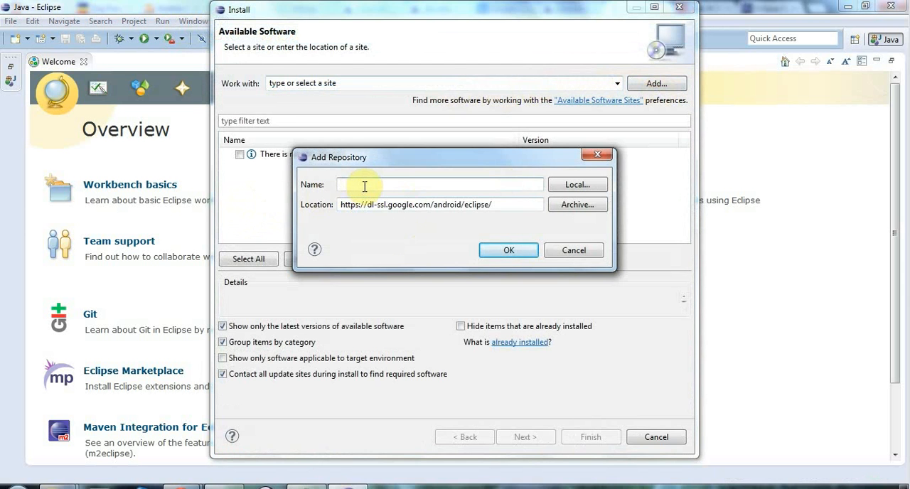
pyautogui.write('Android')
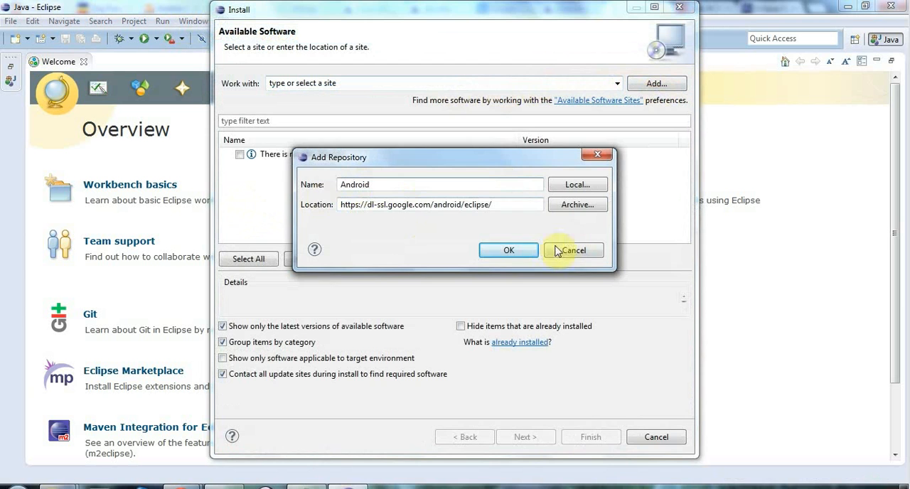
pyautogui.click(510, 250)
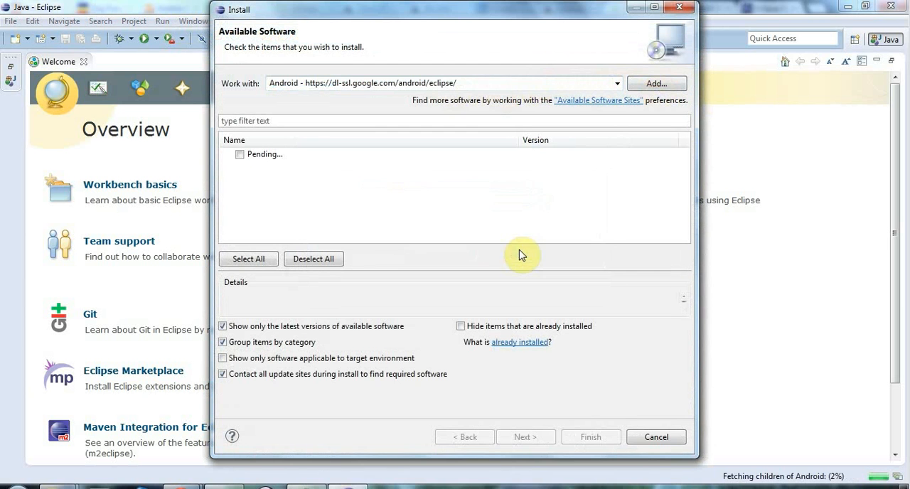
pyautogui.moveTo(500, 81)
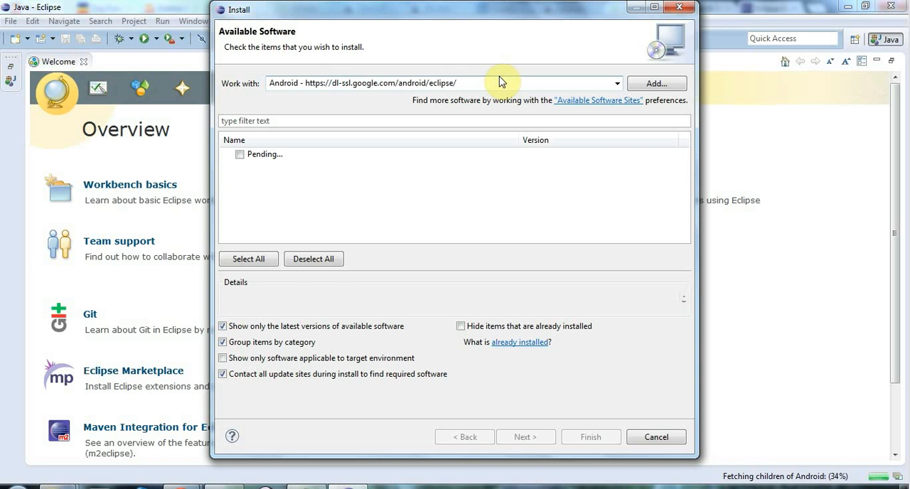
pyautogui.moveTo(220, 185)
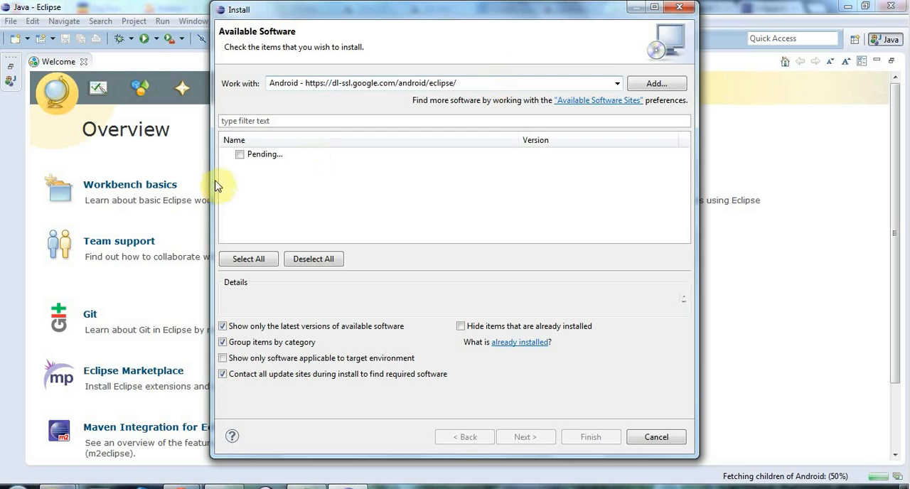
pyautogui.moveTo(322, 171)
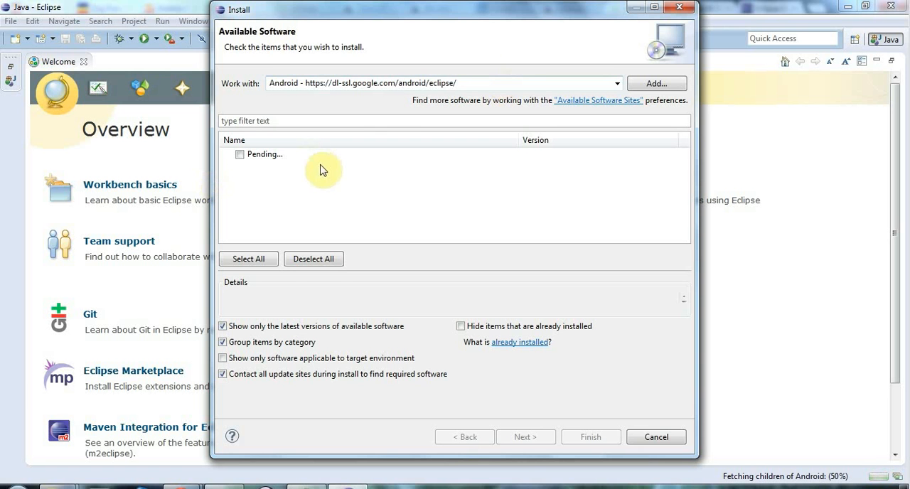
pyautogui.moveTo(489, 219)
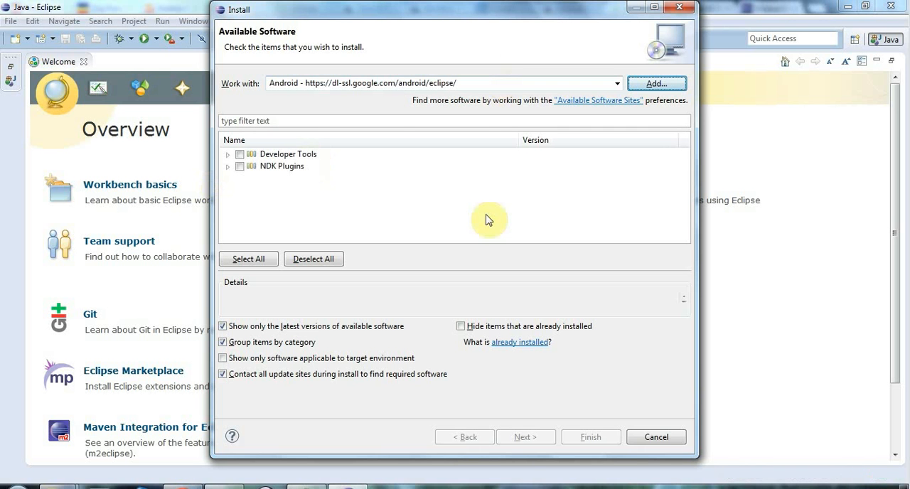
pyautogui.moveTo(336, 164)
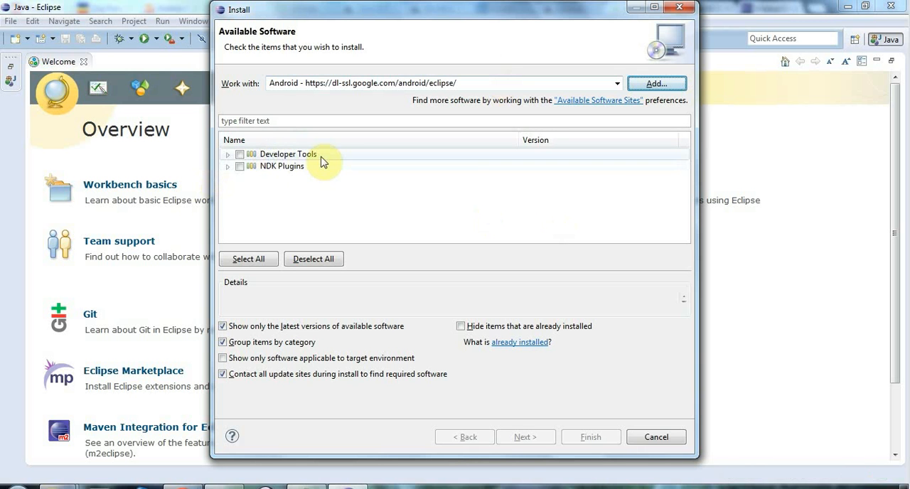
# Check Developer Tools and NDK Plugins (6 items) and proceed to requirements calculation
pyautogui.click(239, 154)
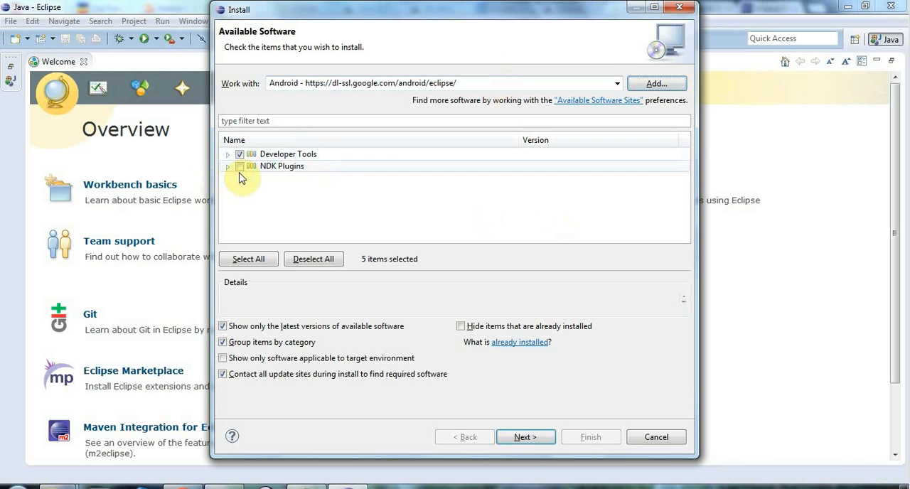
pyautogui.click(239, 165)
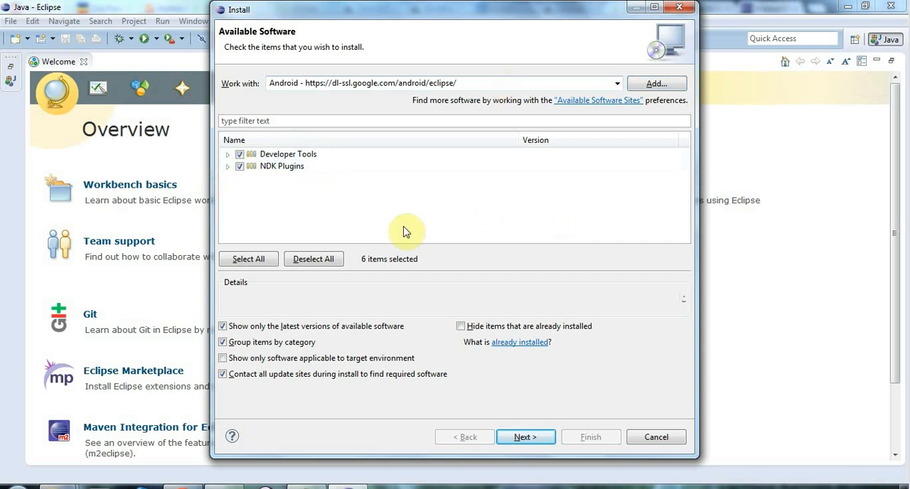
pyautogui.click(227, 165)
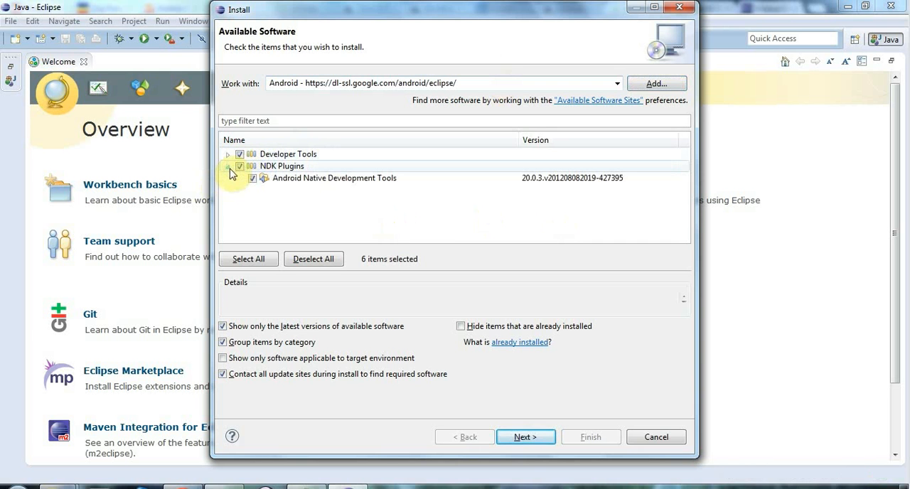
pyautogui.click(227, 165)
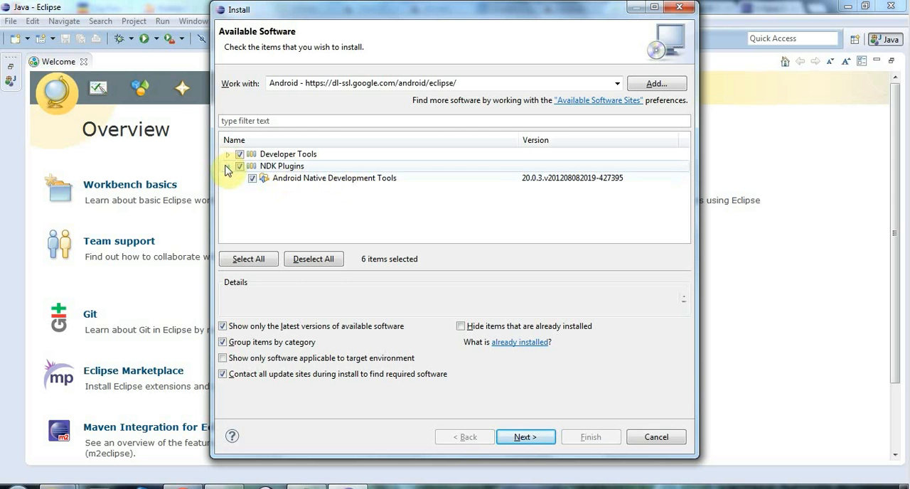
pyautogui.click(227, 167)
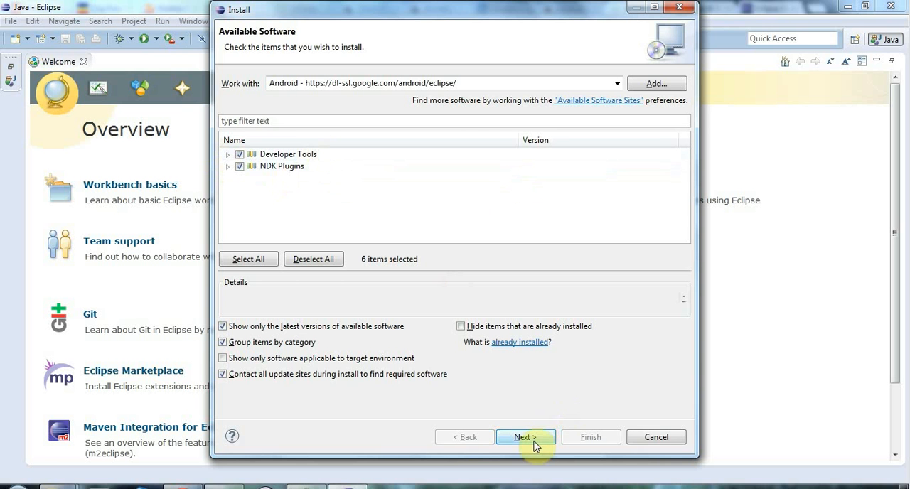
pyautogui.click(526, 436)
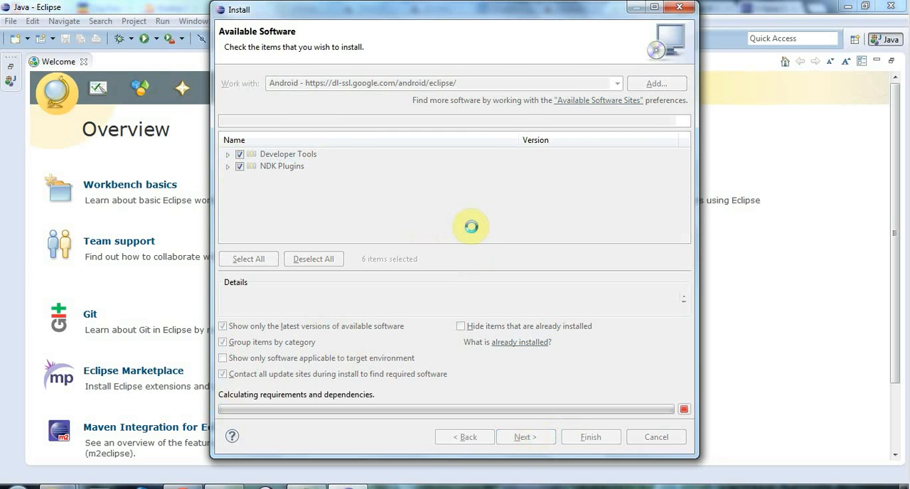
# Review install details, accept the license agreements and finish to start installing
pyautogui.click(525, 436)
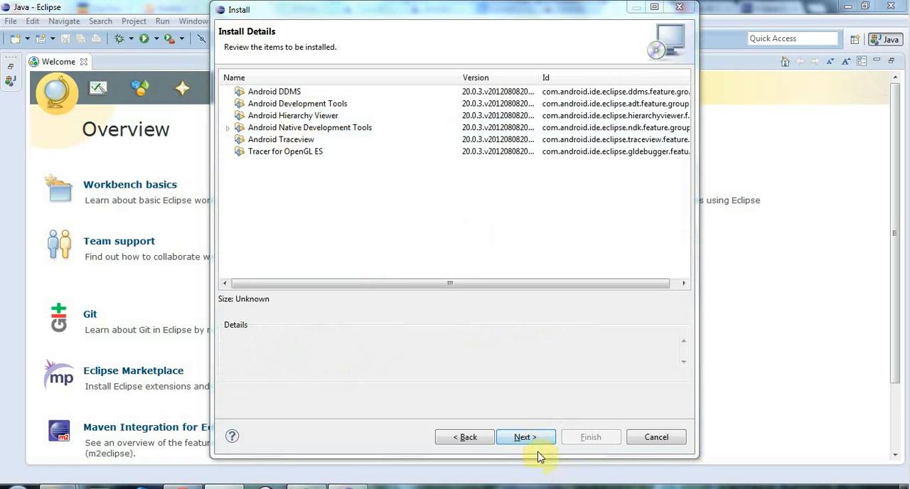
pyautogui.click(526, 436)
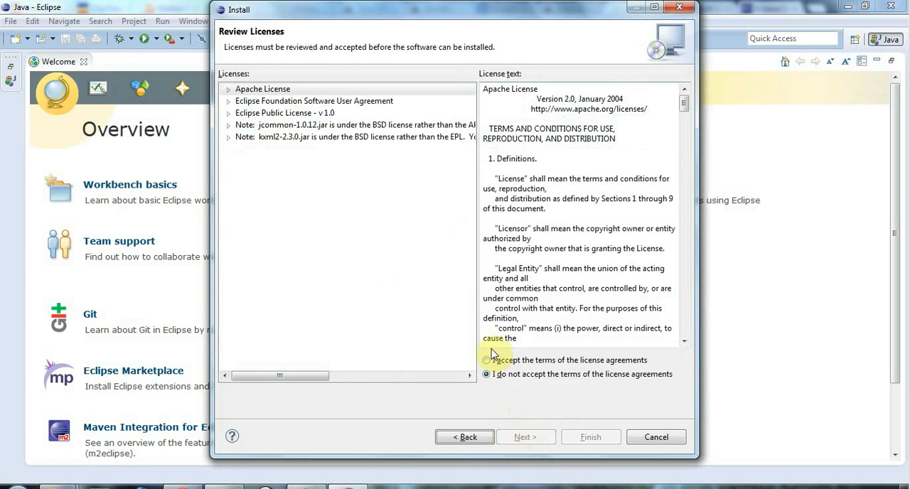
pyautogui.click(487, 360)
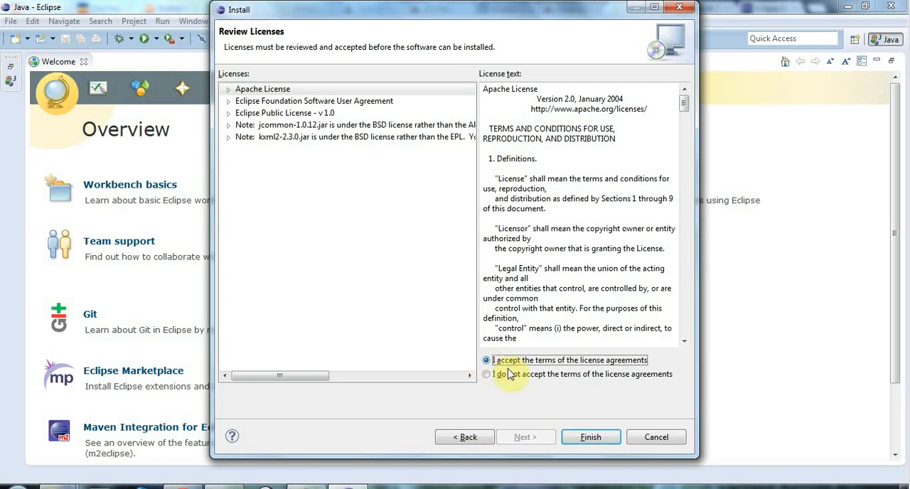
pyautogui.click(590, 436)
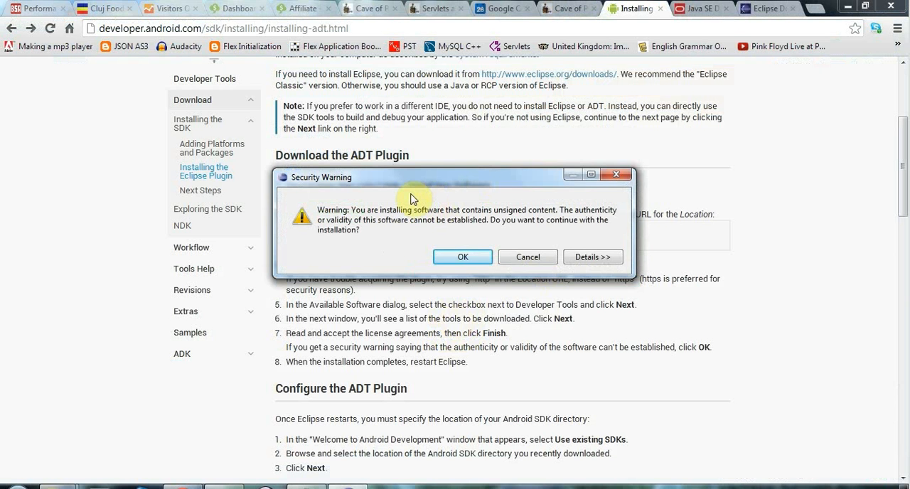
# Continue installing despite the unsigned-content warning and decline the immediate restart
pyautogui.click(462, 257)
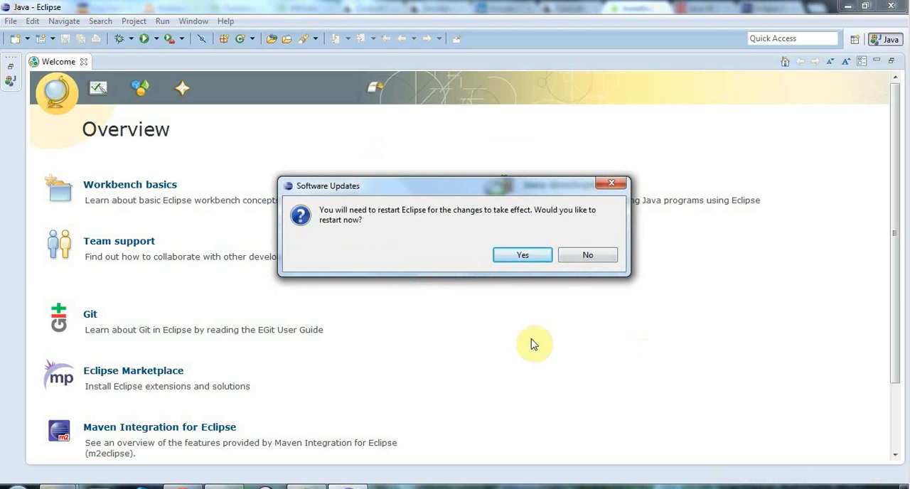
pyautogui.moveTo(606, 248)
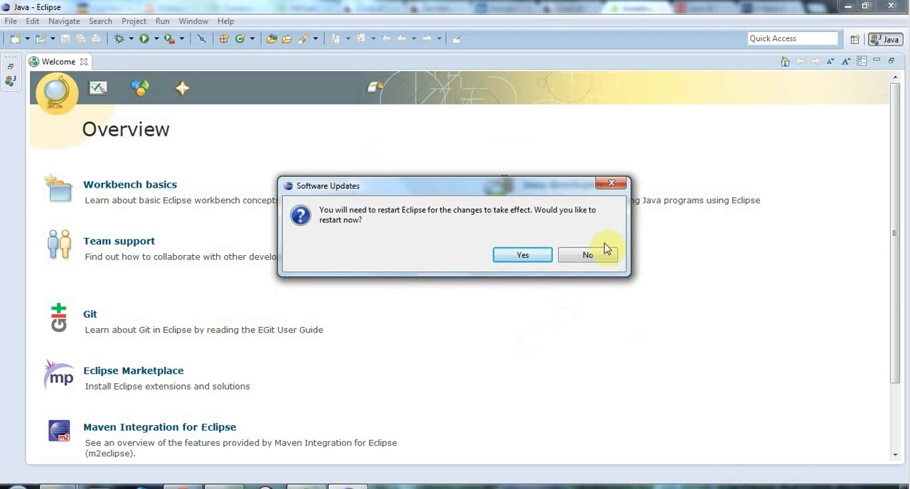
pyautogui.click(587, 255)
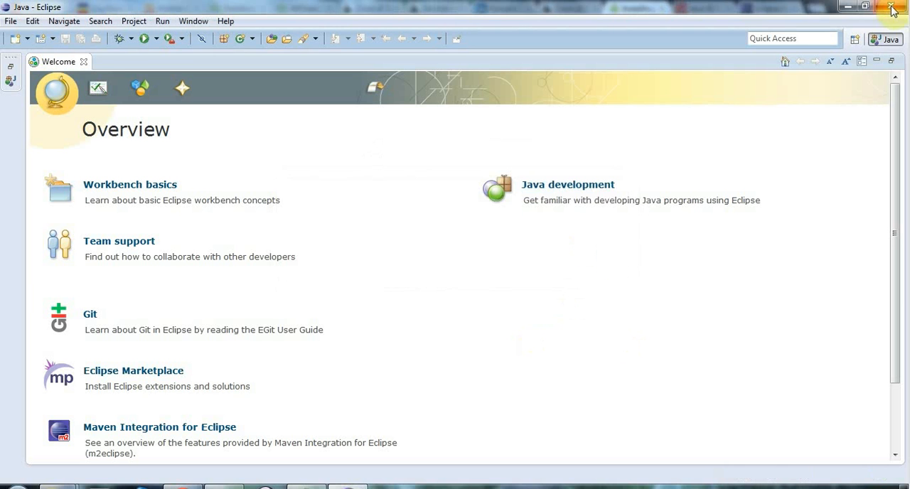
# Close Eclipse, confirm the exit, and relaunch it to the workspace prompt
pyautogui.click(891, 6)
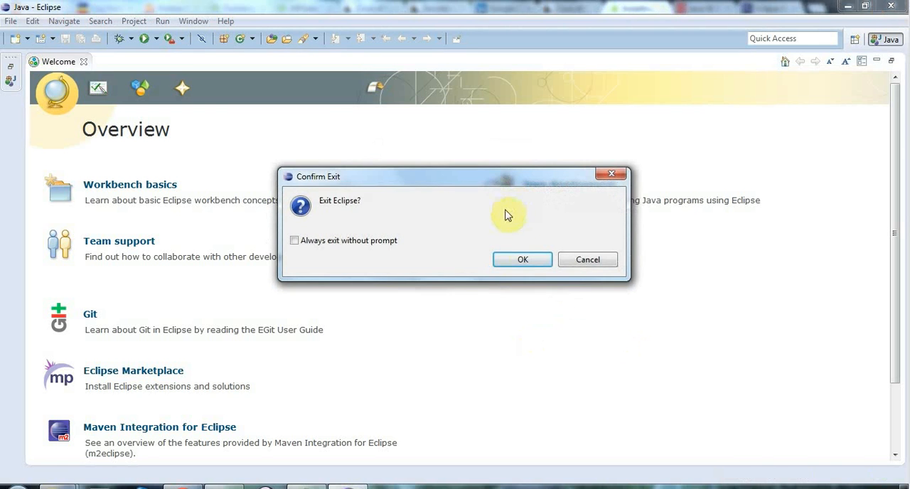
pyautogui.click(523, 259)
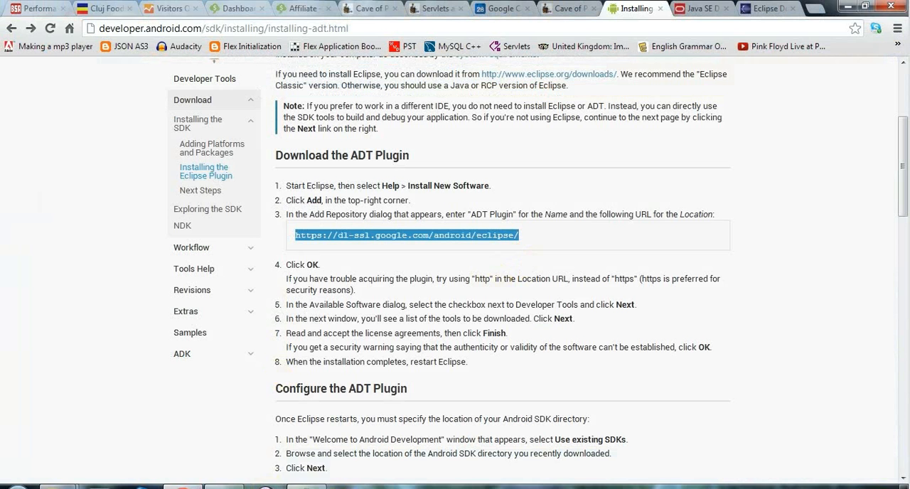
pyautogui.rightClick(184, 487)
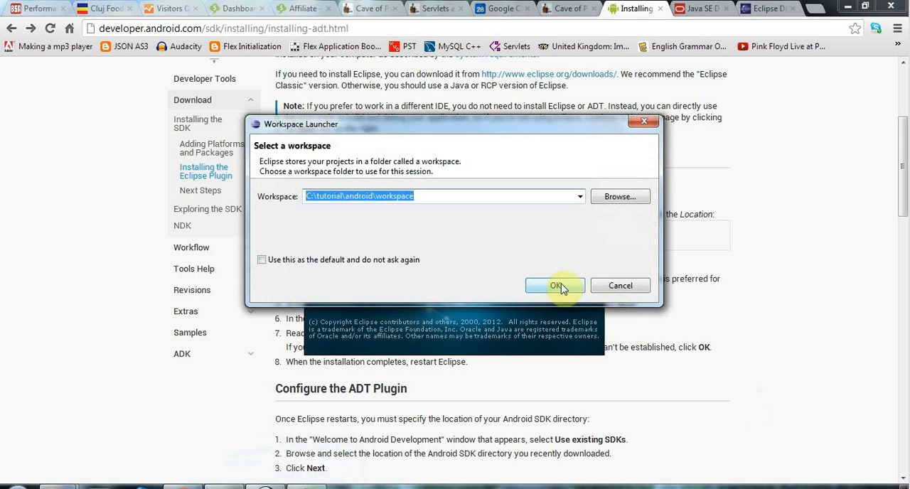
# Confirm the android workspace path in the Workspace Launcher and relaunch Eclipse
pyautogui.click(555, 284)
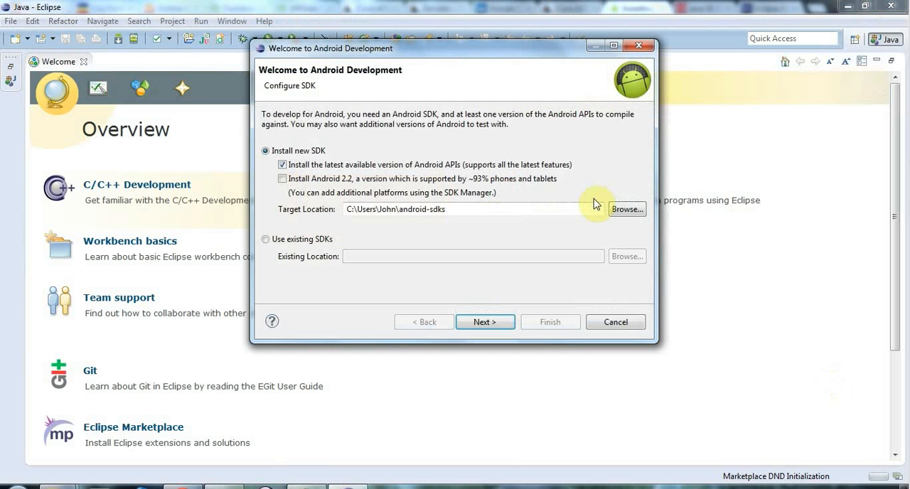
pyautogui.moveTo(482, 193)
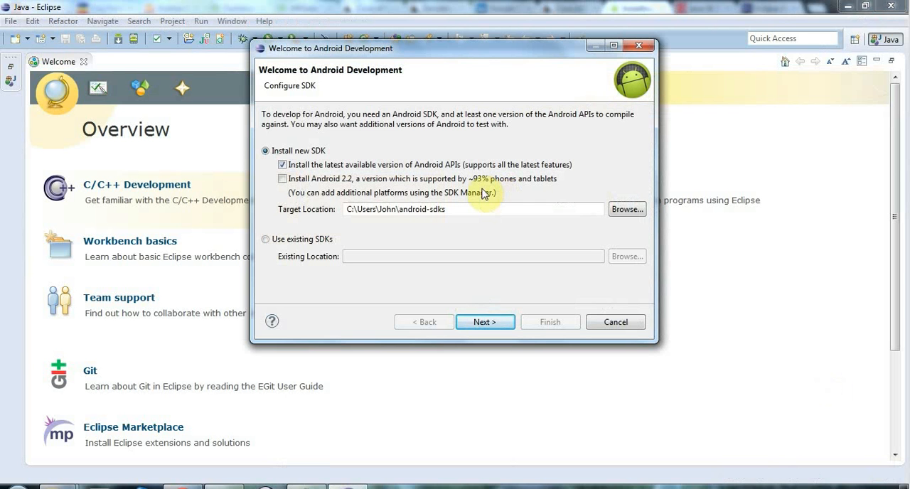
pyautogui.moveTo(347, 151)
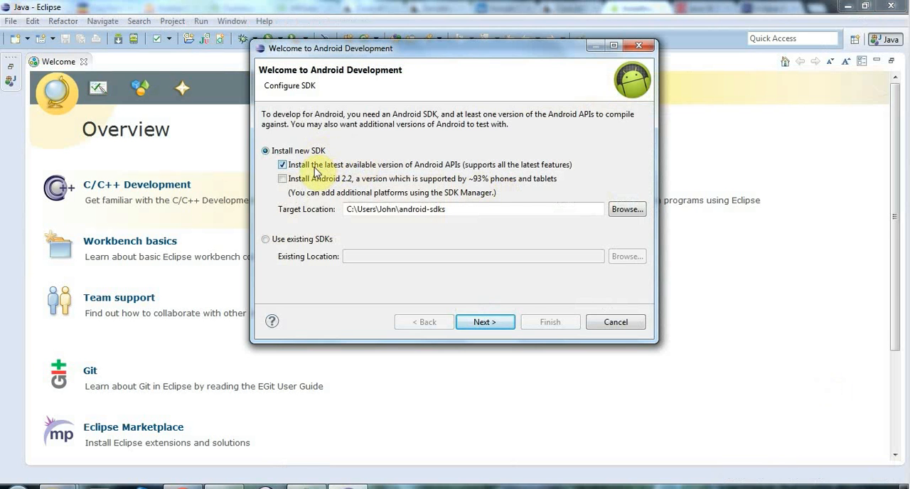
pyautogui.moveTo(404, 168)
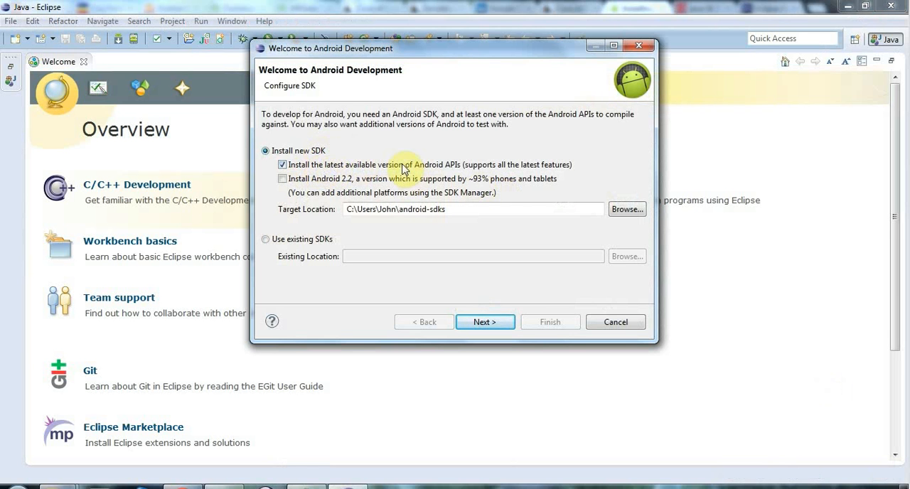
pyautogui.moveTo(532, 172)
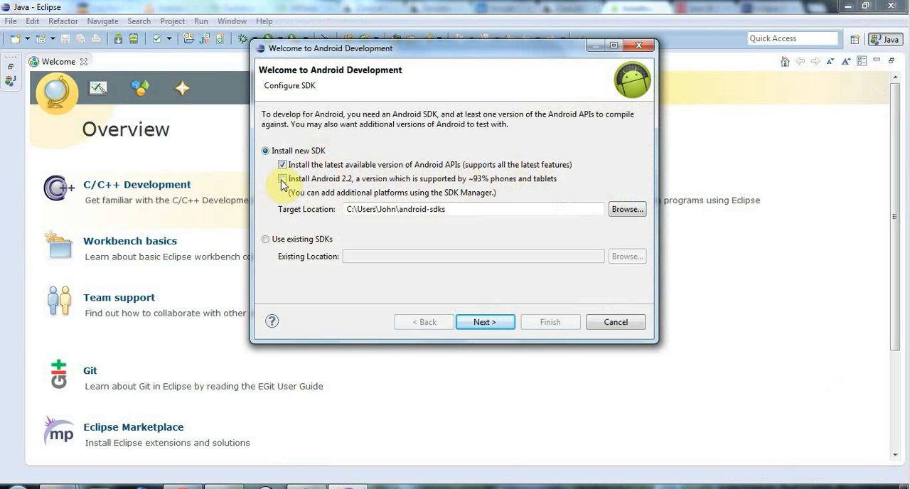
# Install a new SDK with latest APIs plus Android 2.2, decline Google usage statistics, and finish the wizard
pyautogui.click(281, 180)
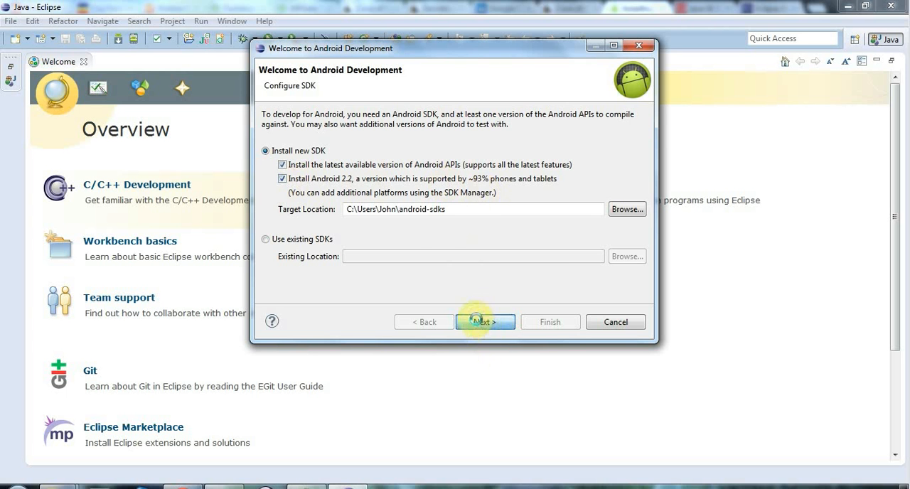
pyautogui.click(487, 322)
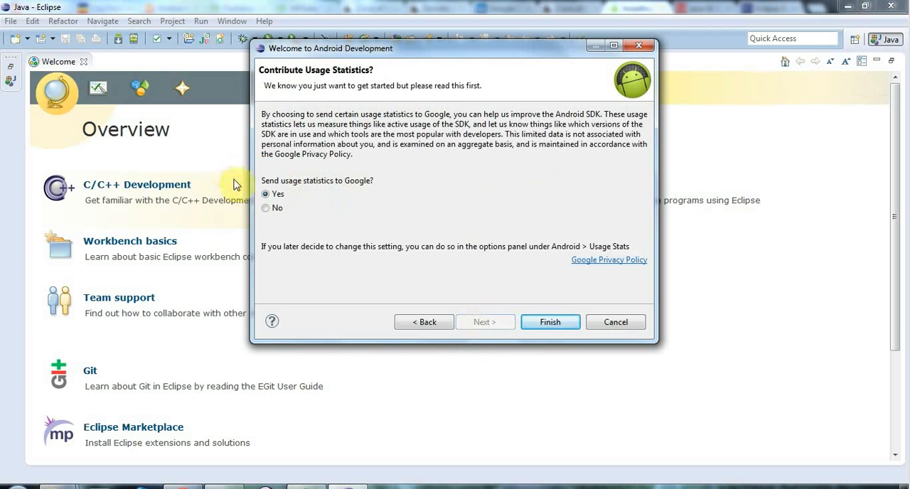
pyautogui.click(266, 208)
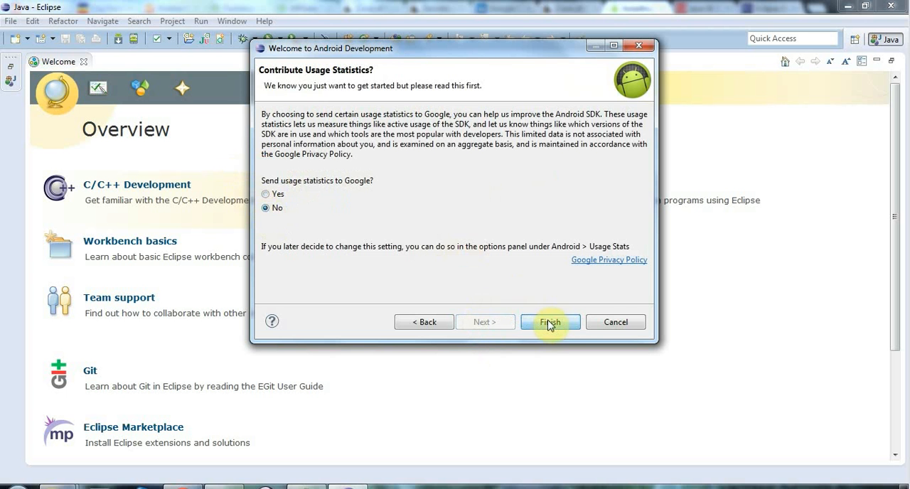
pyautogui.click(549, 321)
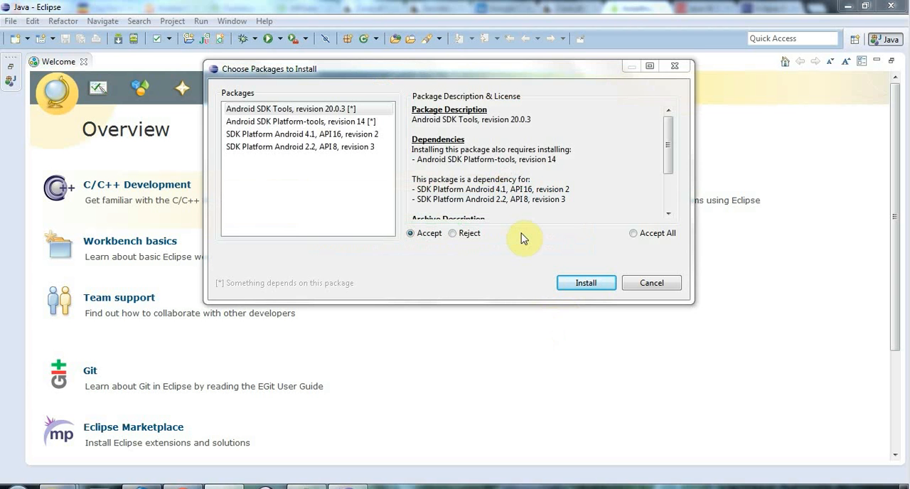
pyautogui.moveTo(634, 235)
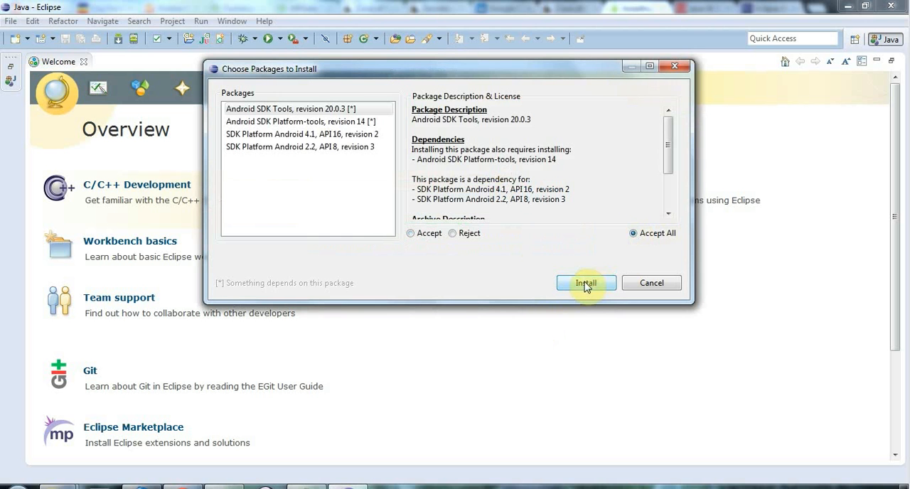
# Install the four accepted SDK packages, starting the Platform-tools revision 14 download
pyautogui.click(586, 283)
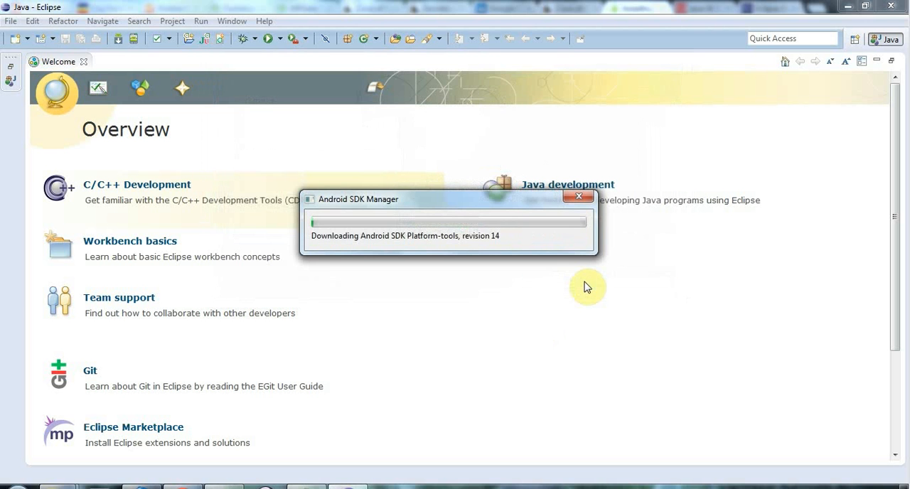
pyautogui.moveTo(617, 315)
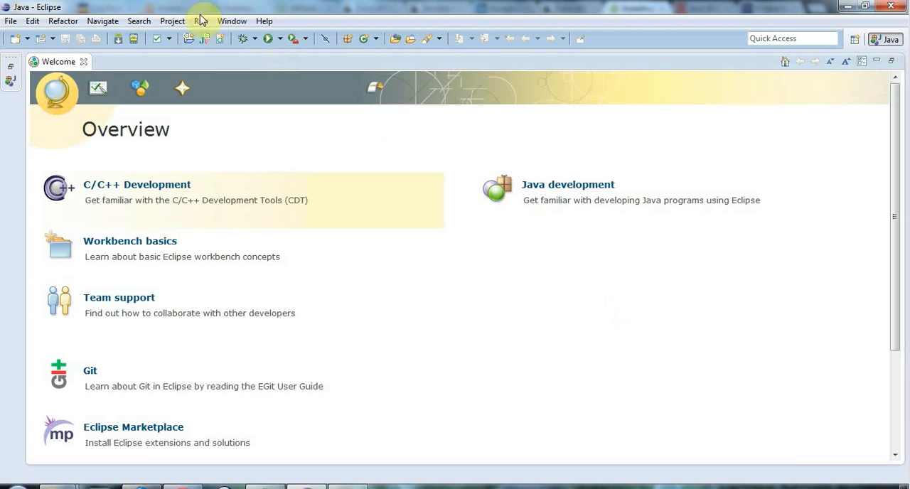
# Reopen Android SDK Manager from the Window menu and verify Android 4.1 and 2.2 platforms show as installed
pyautogui.click(231, 20)
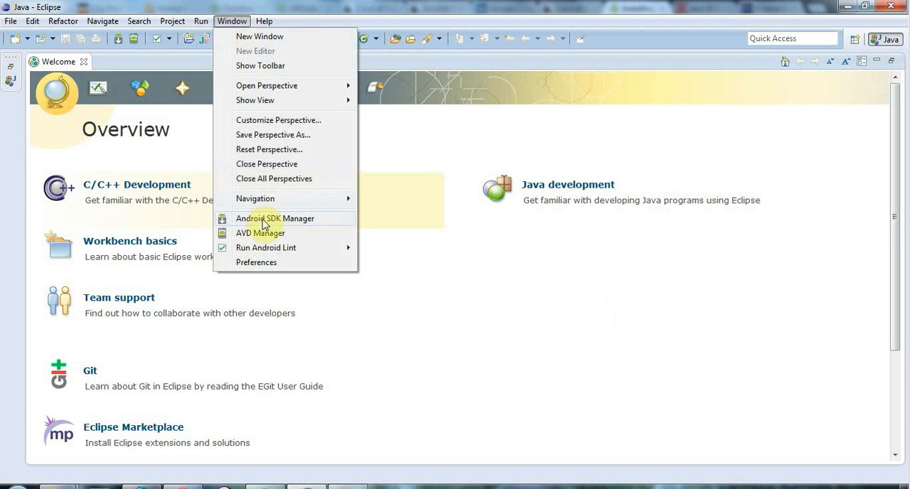
pyautogui.click(276, 219)
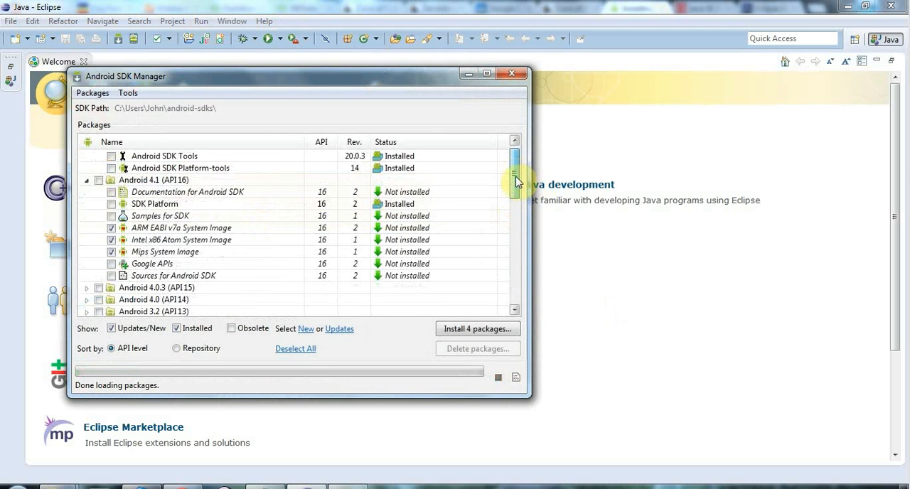
pyautogui.scroll(-3)
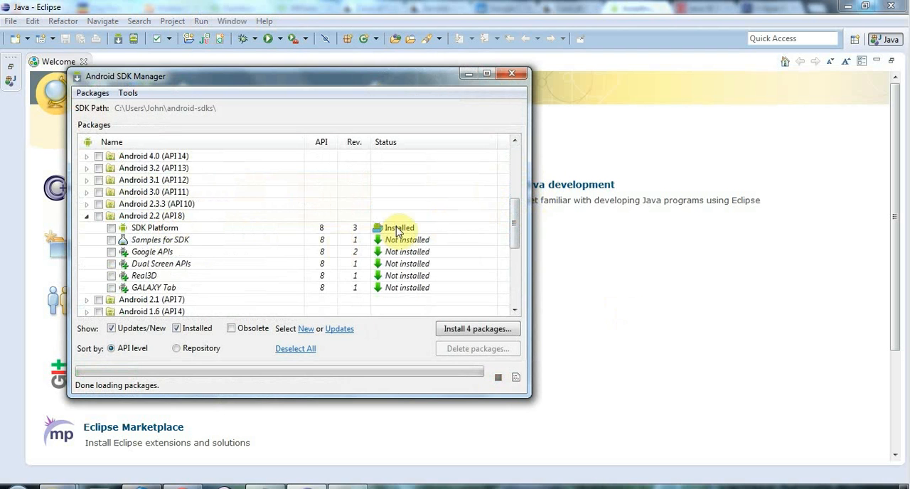
pyautogui.scroll(-3)
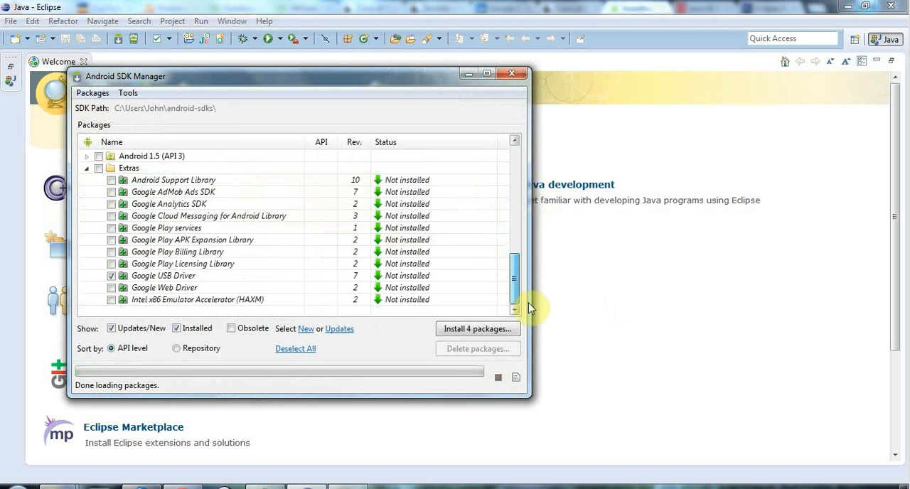